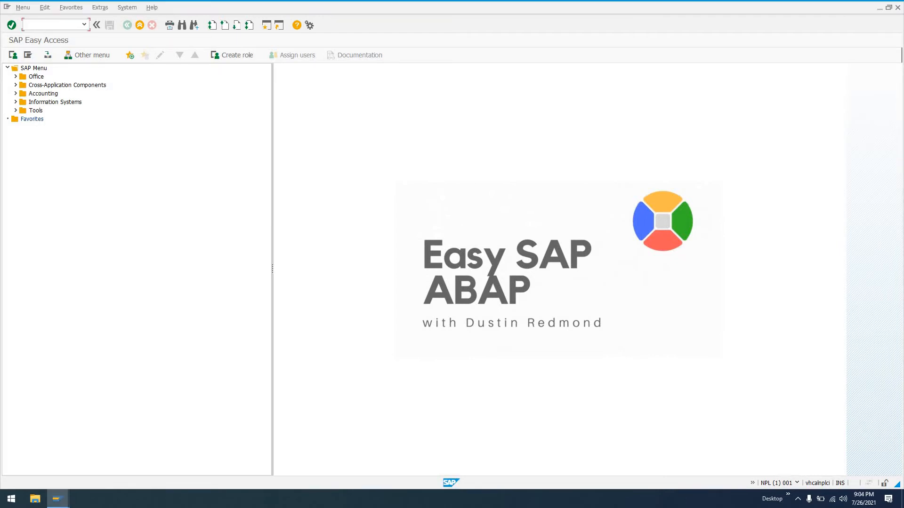
Launch the ABAP Editor with transaction se38.
type("se38")
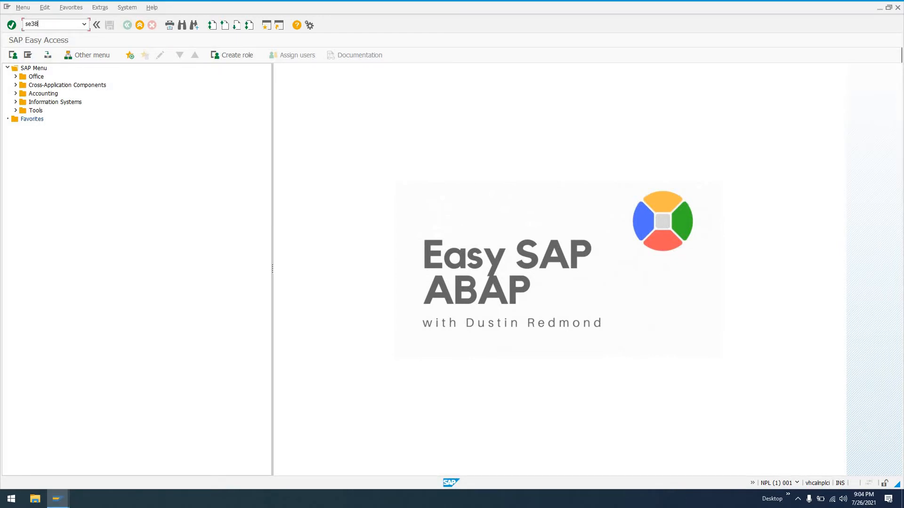
key("Enter")
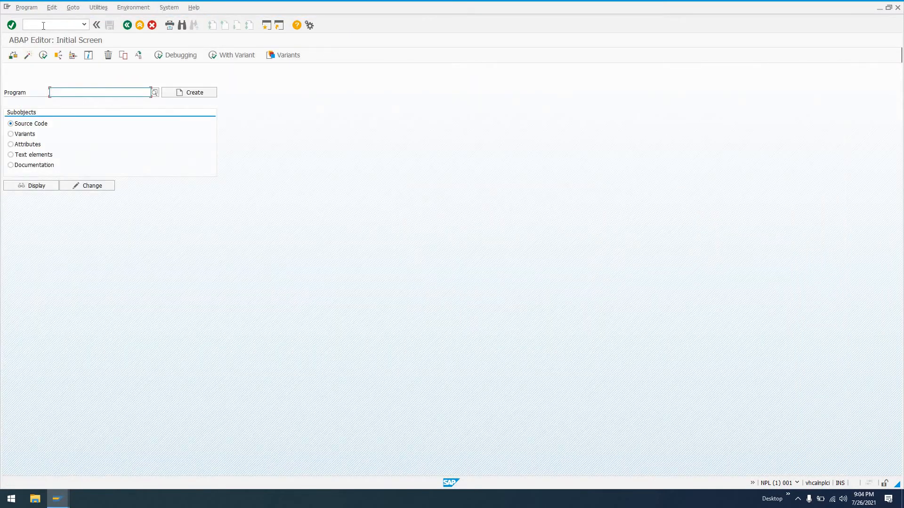
Enter z_new_test_program as the program name and request its creation.
type("z_new_test_")
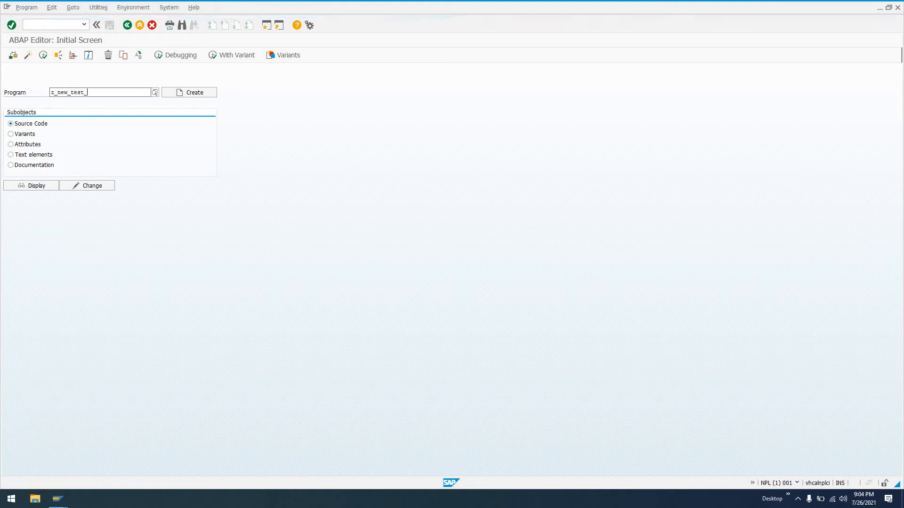
type("program")
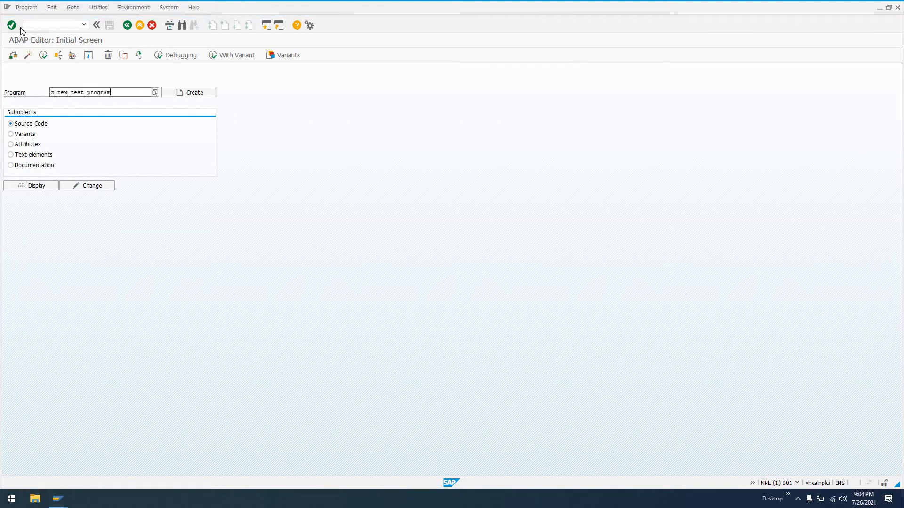
left_click(189, 92)
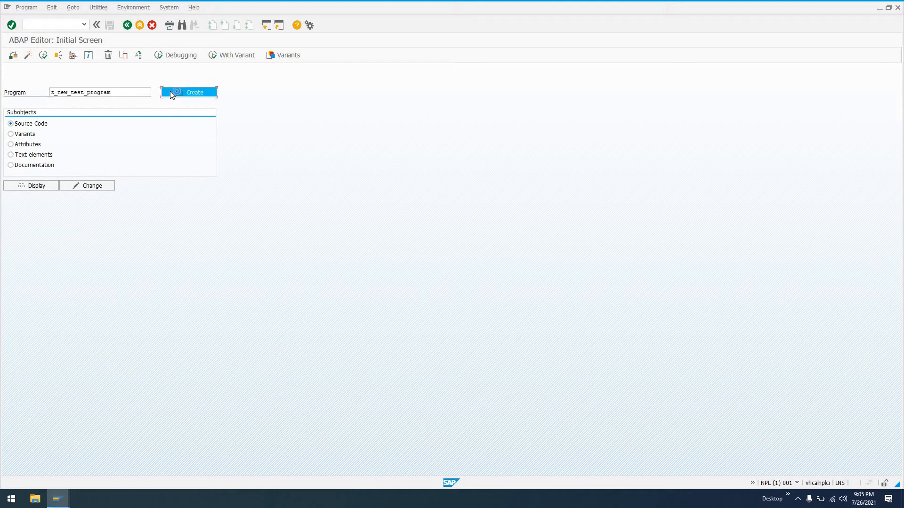
left_click(189, 93)
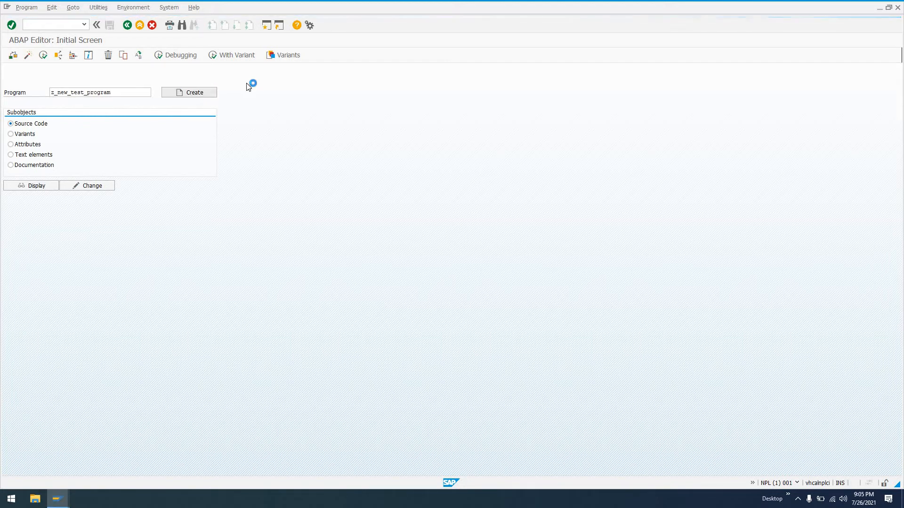
mouse_move(251, 86)
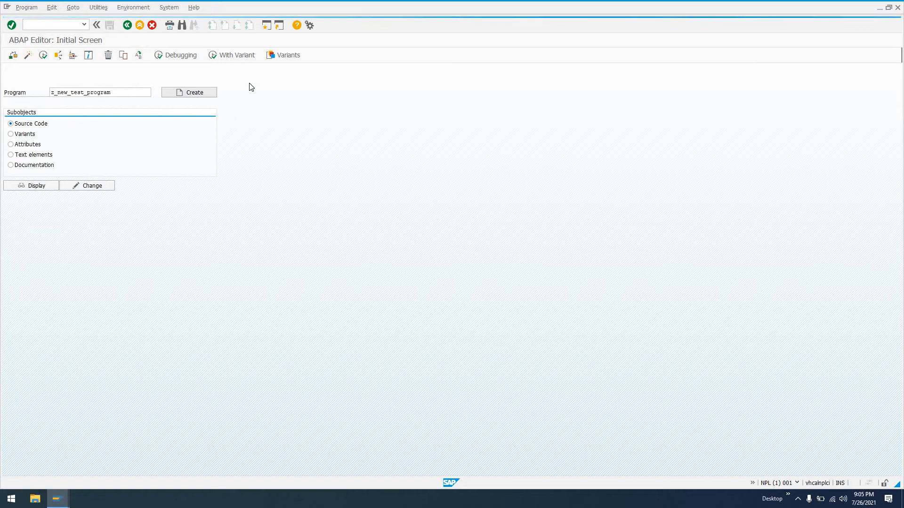
Save attributes: title 'A test program', Executable, Customer Production Program, application Basis.
left_click(195, 92)
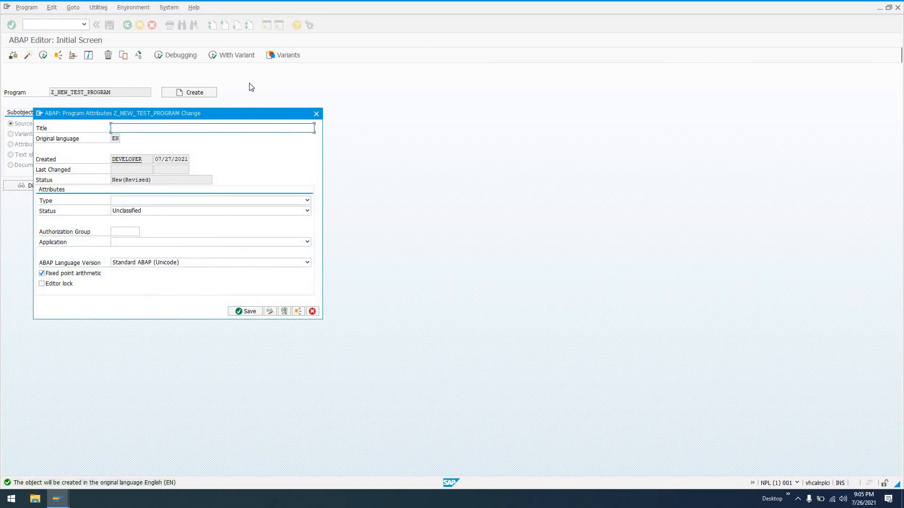
type("A test program")
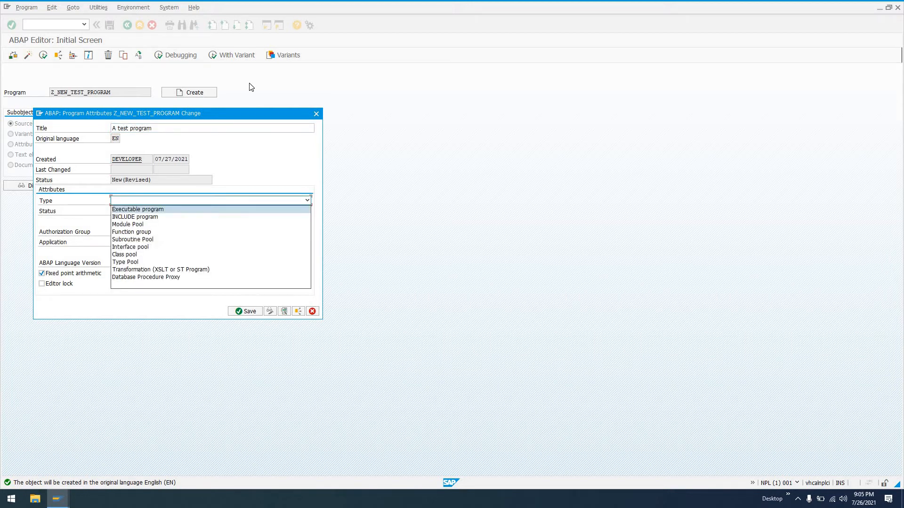
left_click(137, 208)
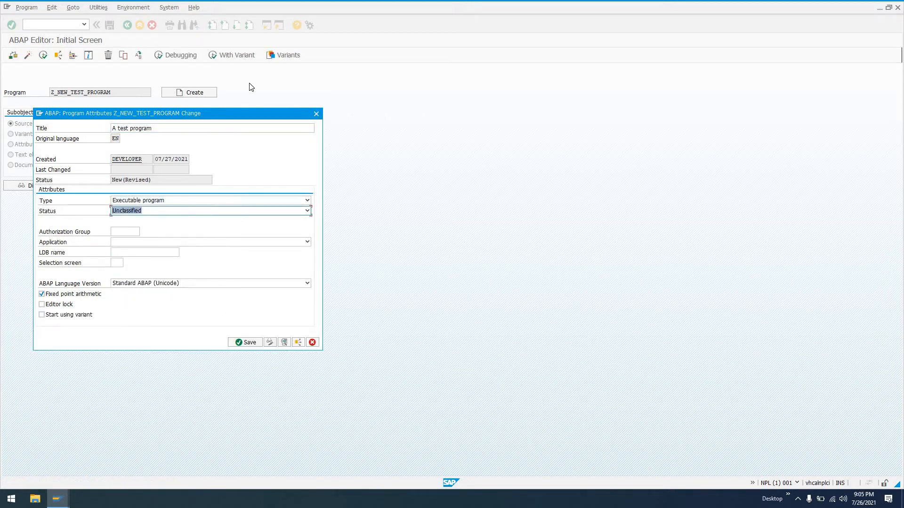
left_click(308, 211)
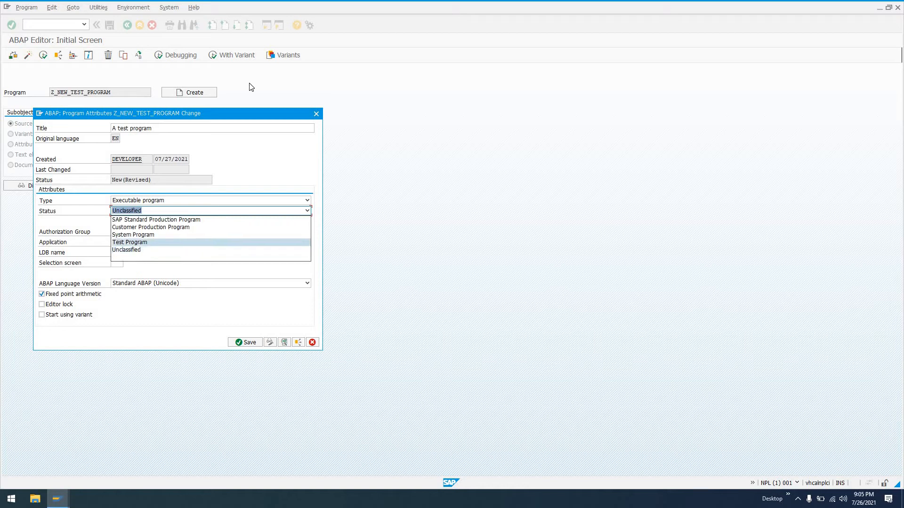
left_click(151, 227)
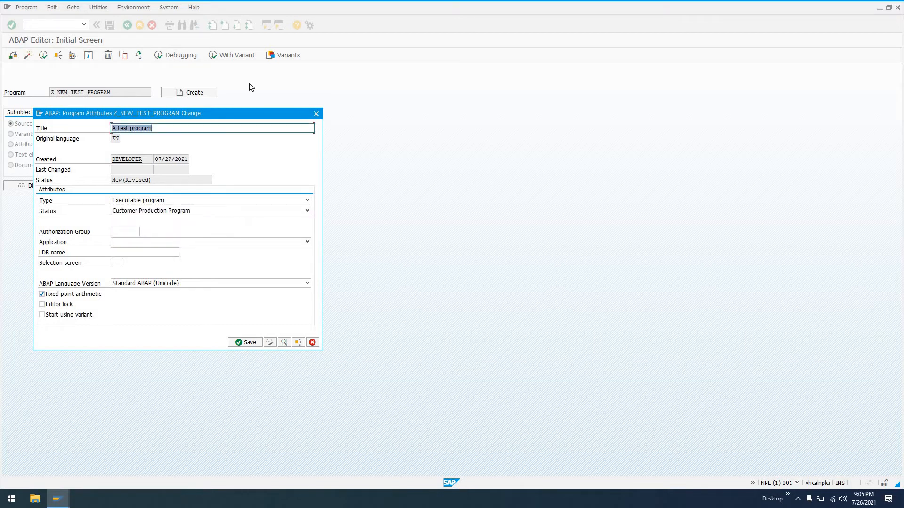
left_click(307, 242)
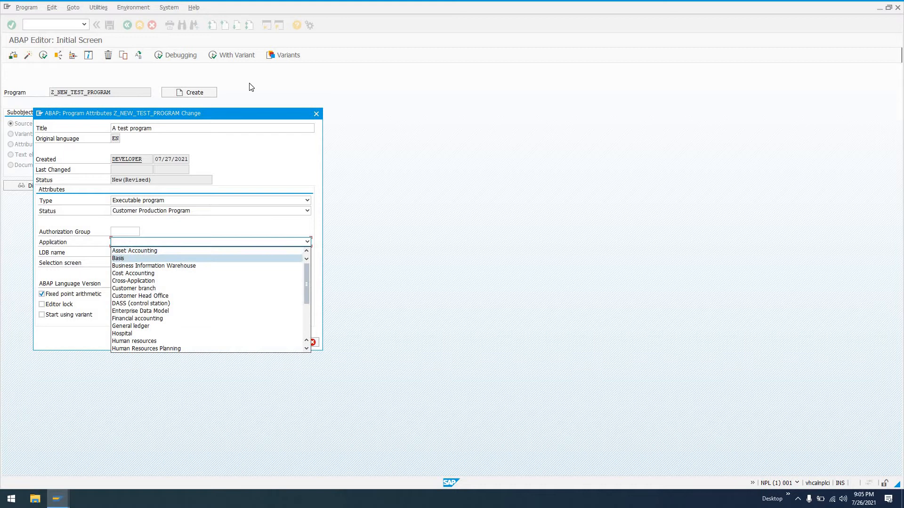
left_click(118, 258)
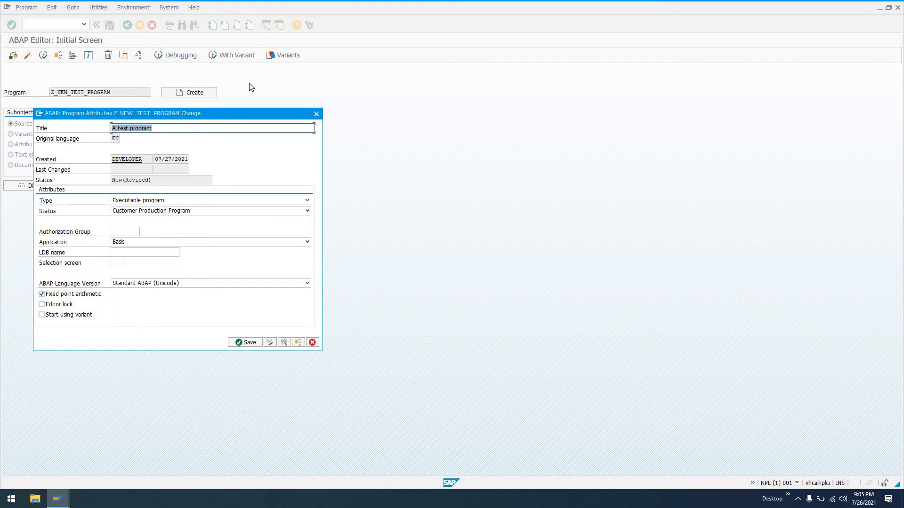
left_click(248, 342)
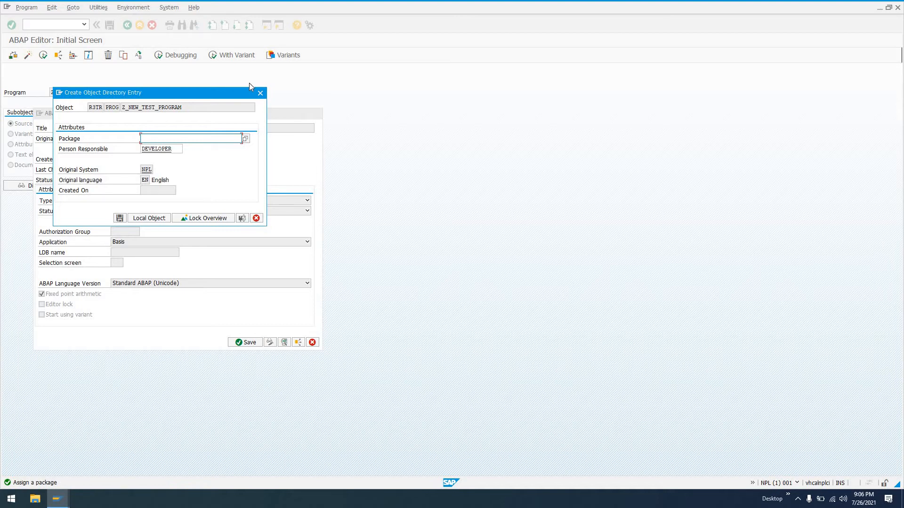
Search packages with Z* and assign ZEASYSAPABAP as the program's package.
type("Z*")
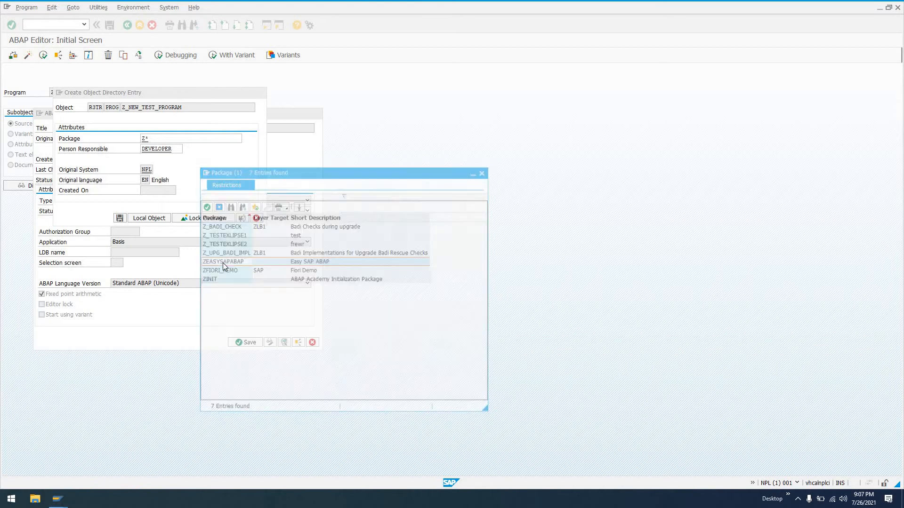
double_click(224, 262)
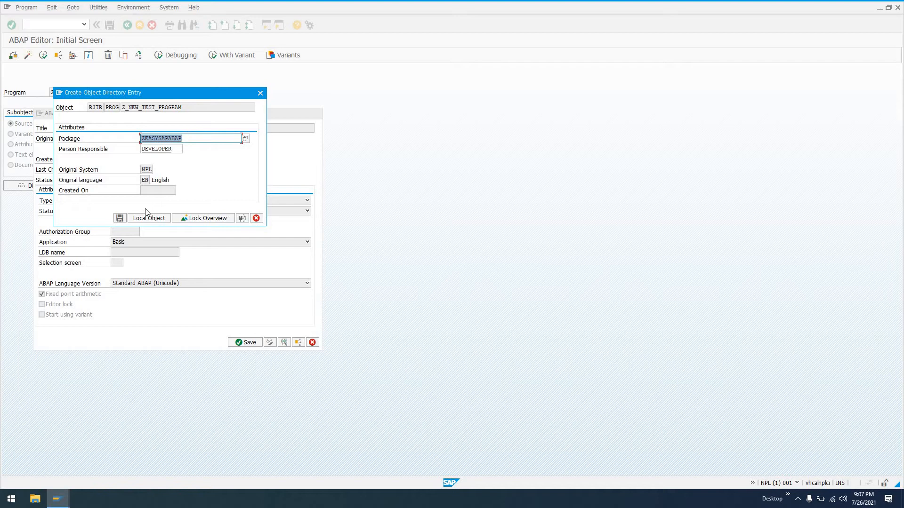
mouse_move(187, 178)
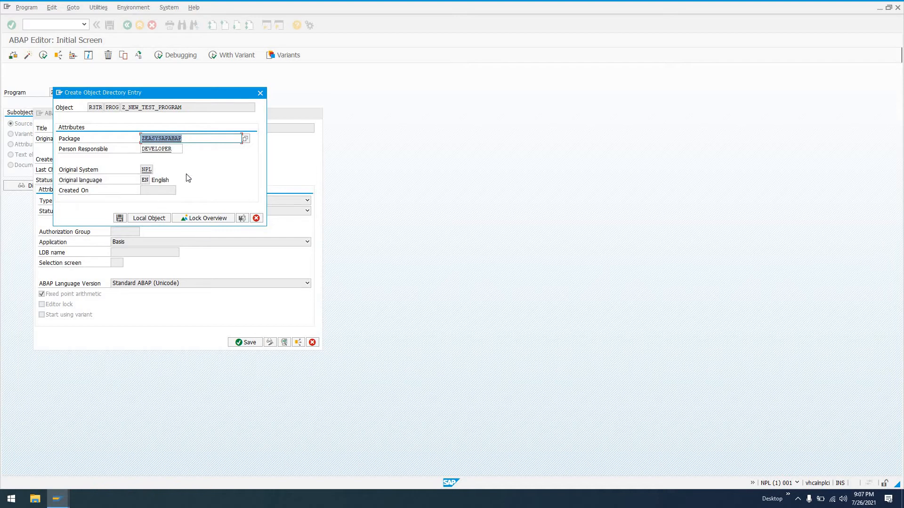
type("$")
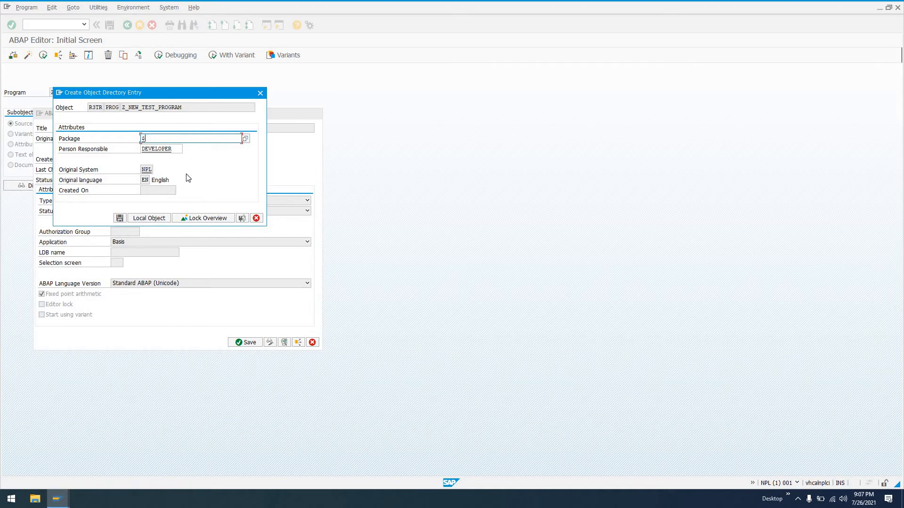
type("$TMP")
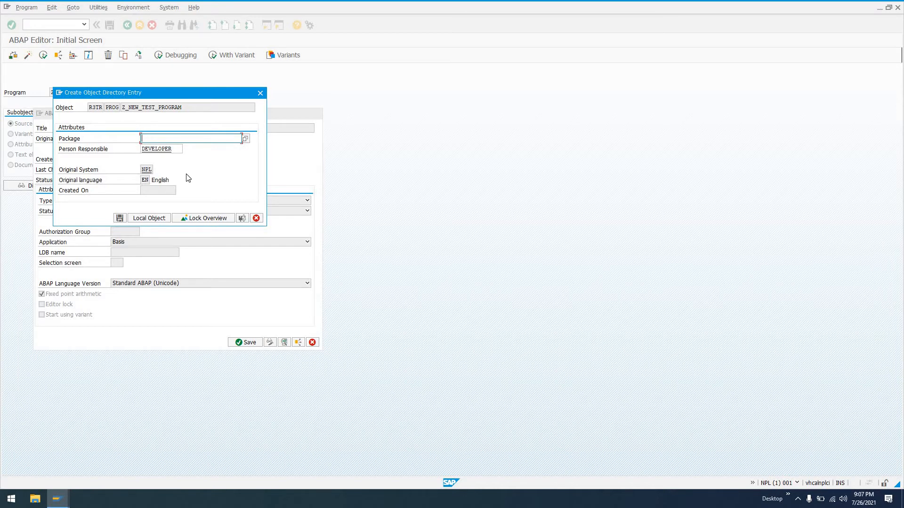
type("Z*")
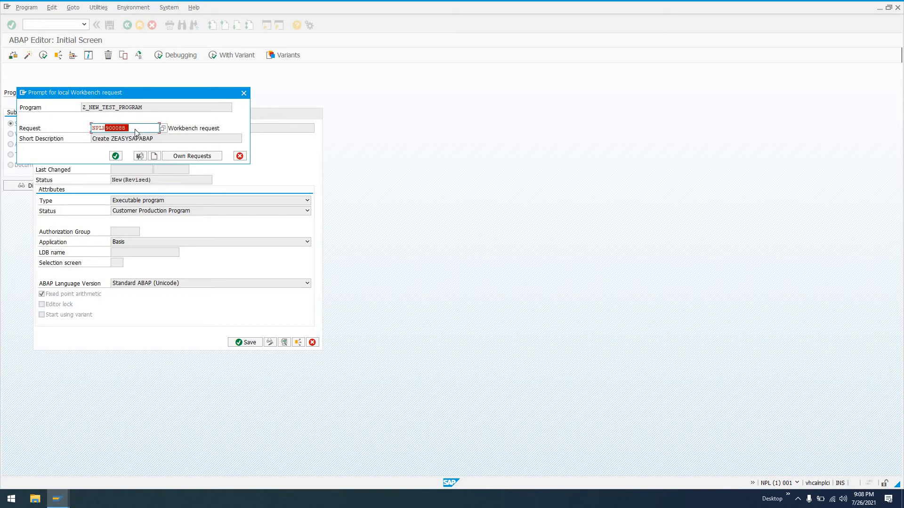
mouse_move(154, 156)
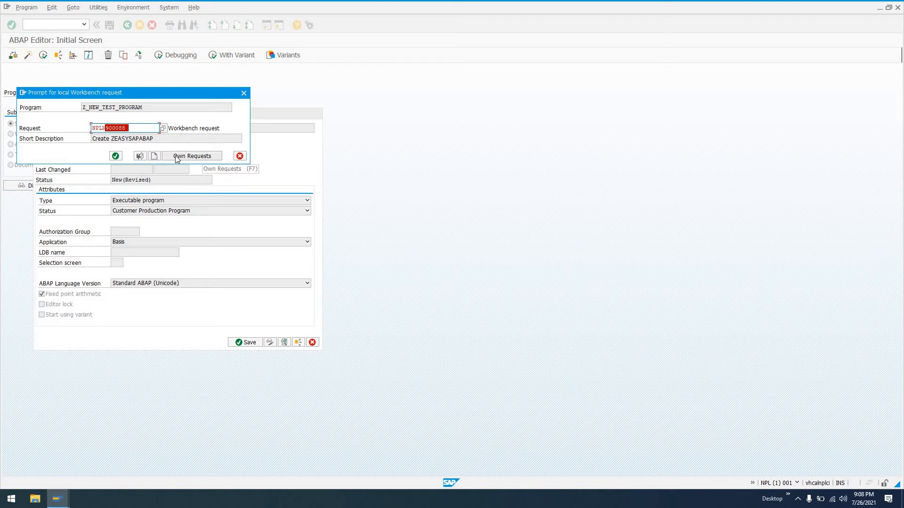
mouse_move(154, 157)
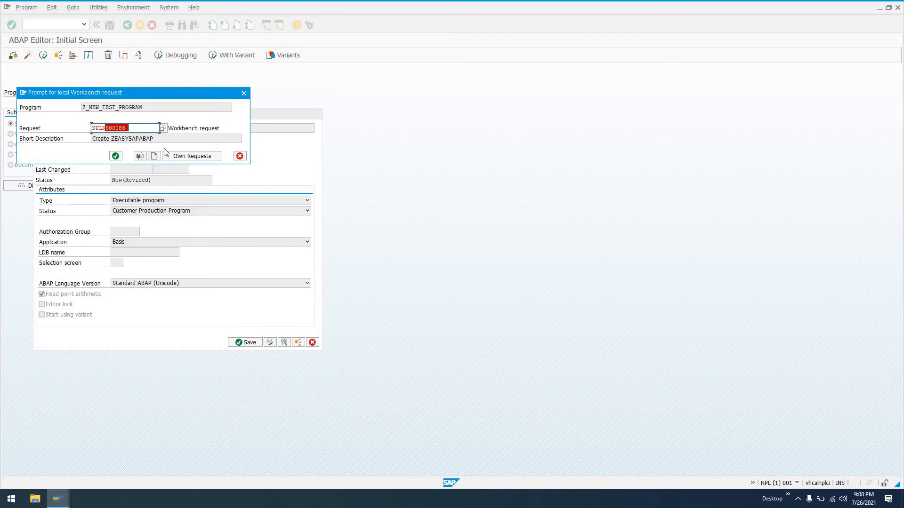
mouse_move(154, 156)
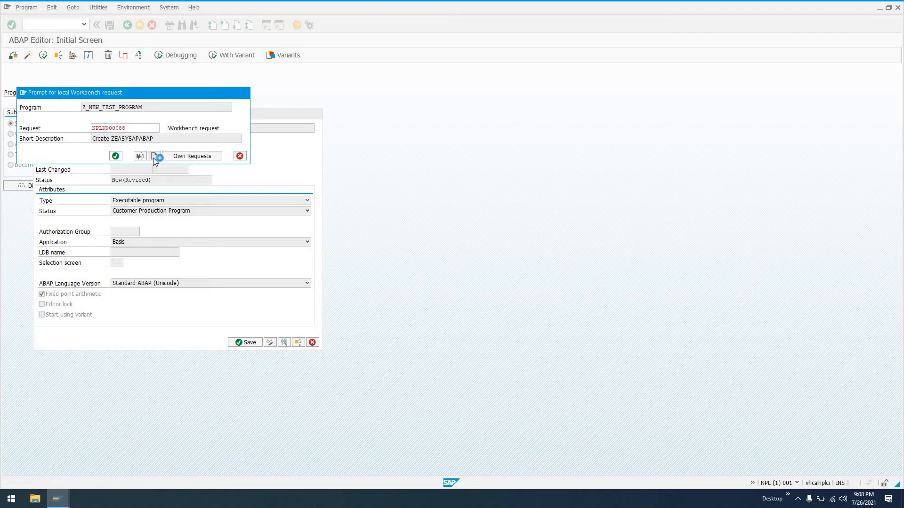
Start a new workbench request from the local Workbench request prompt.
left_click(156, 156)
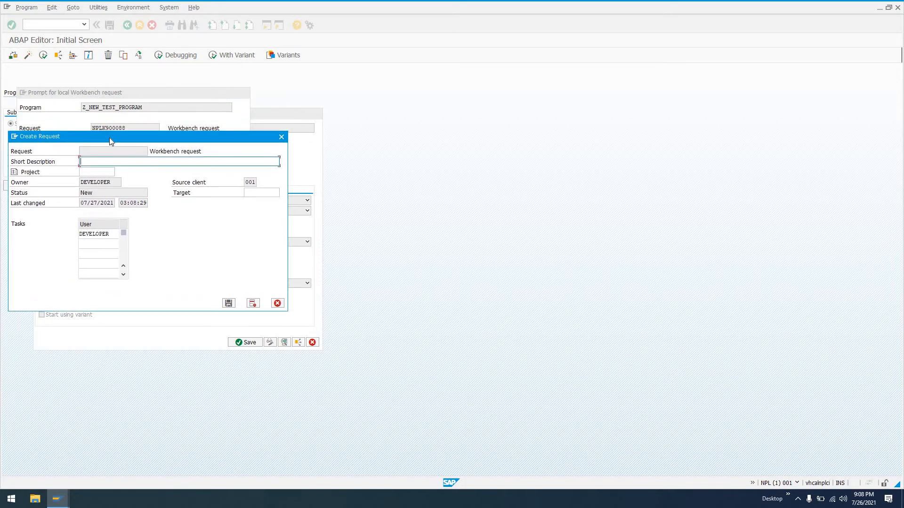
Save request NPLK900090 described 'Z_NEW_TEST_PROGRAM - Create new report program'.
type("Z_NEW_TEST_PROGRAM - C")
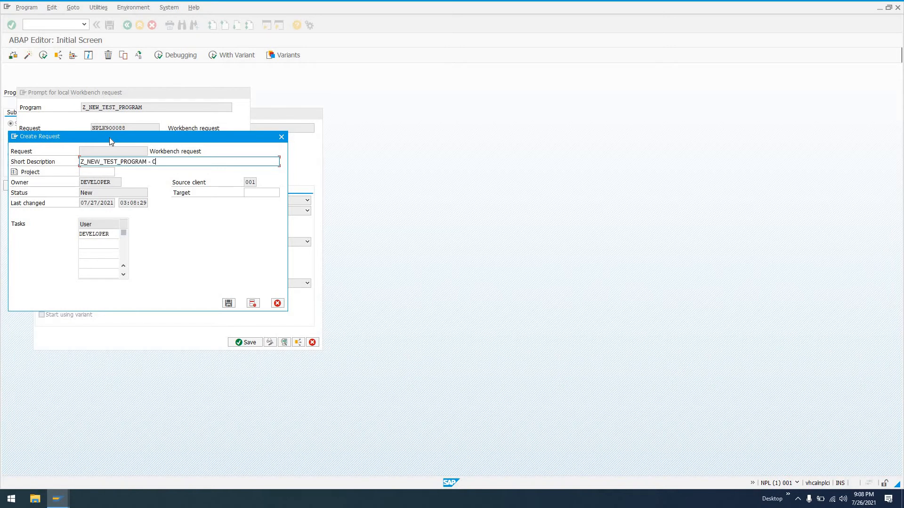
type("reate new report program")
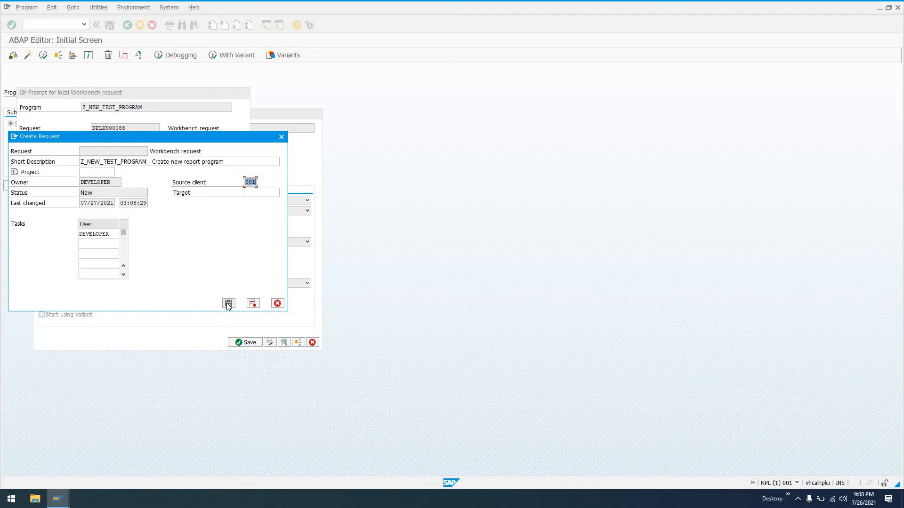
left_click(229, 303)
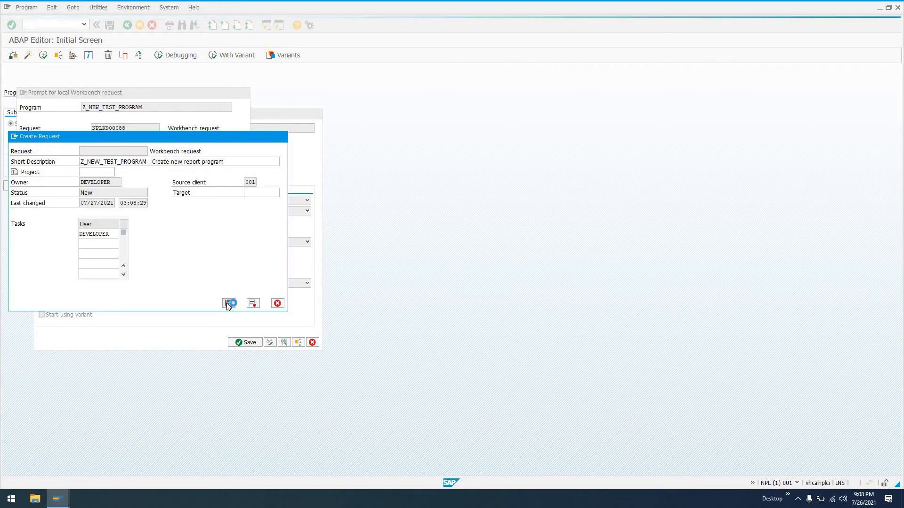
left_click(230, 303)
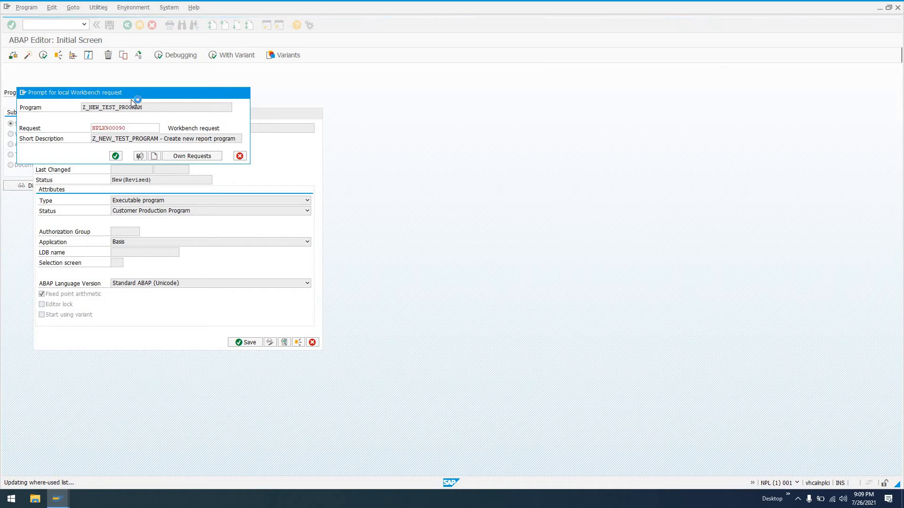
mouse_move(164, 100)
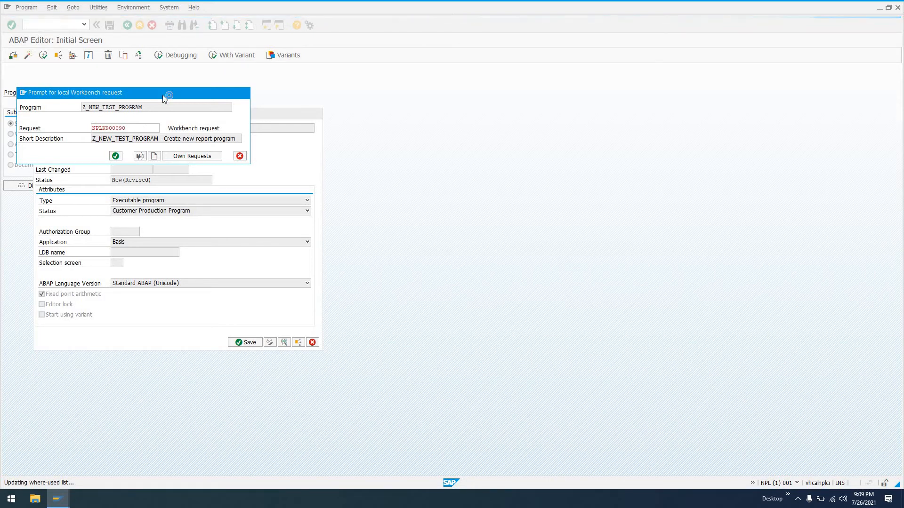
Confirm NPLK900090, then add comments with request number, developer, 07/26/2021 and change notes.
left_click(115, 156)
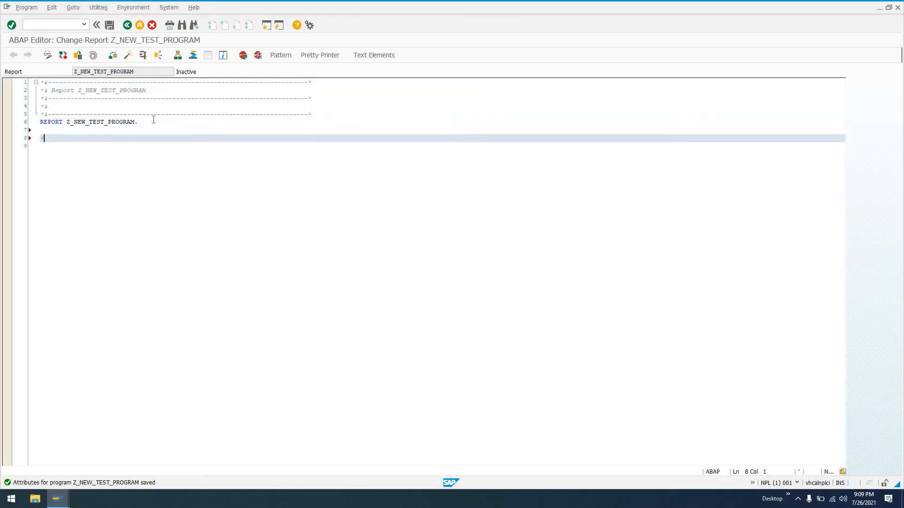
type("NPLK900090;")
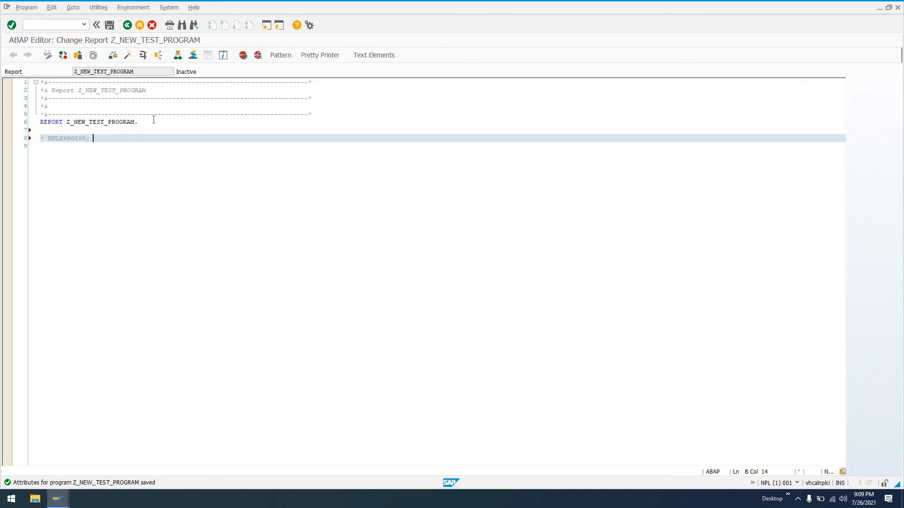
type("devel")
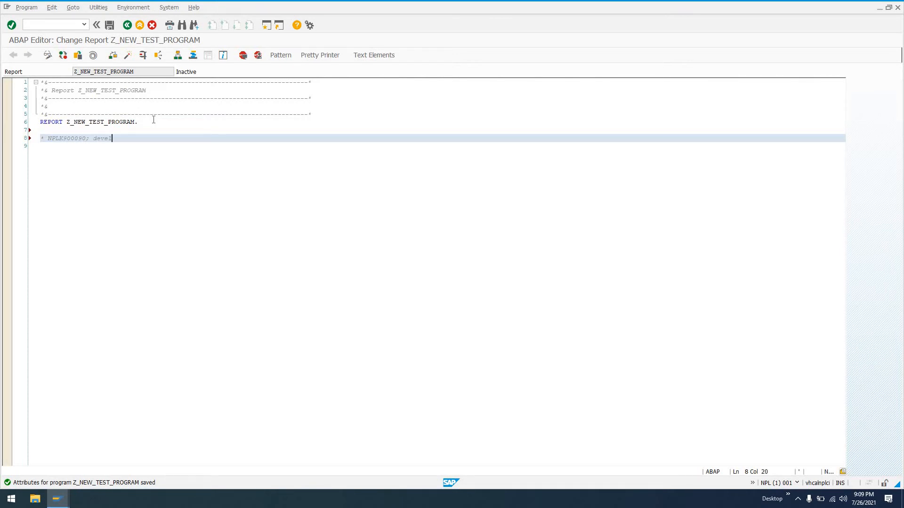
type("oper;")
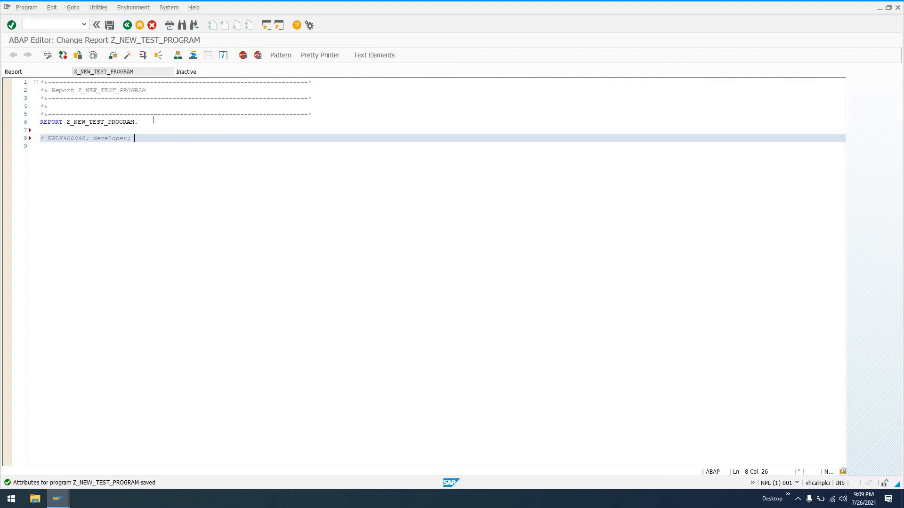
type("07/26/2021; Create n")
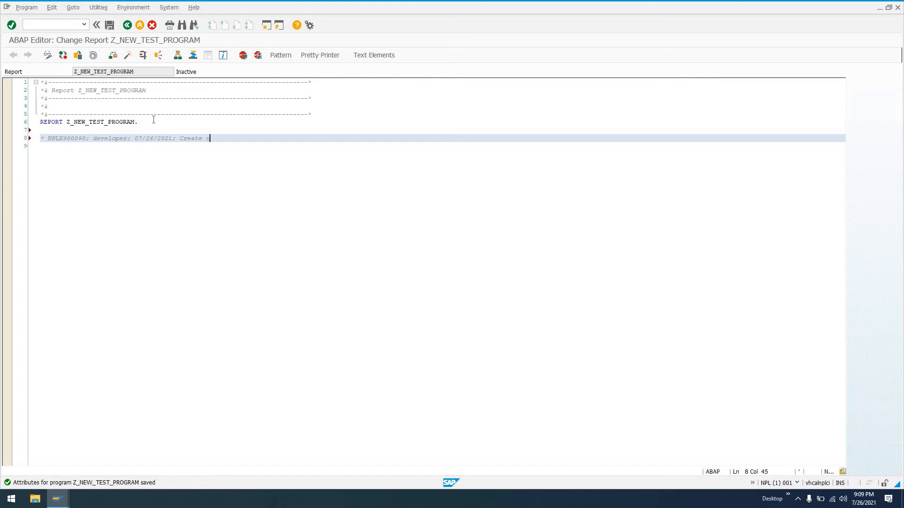
type("ew pgr")
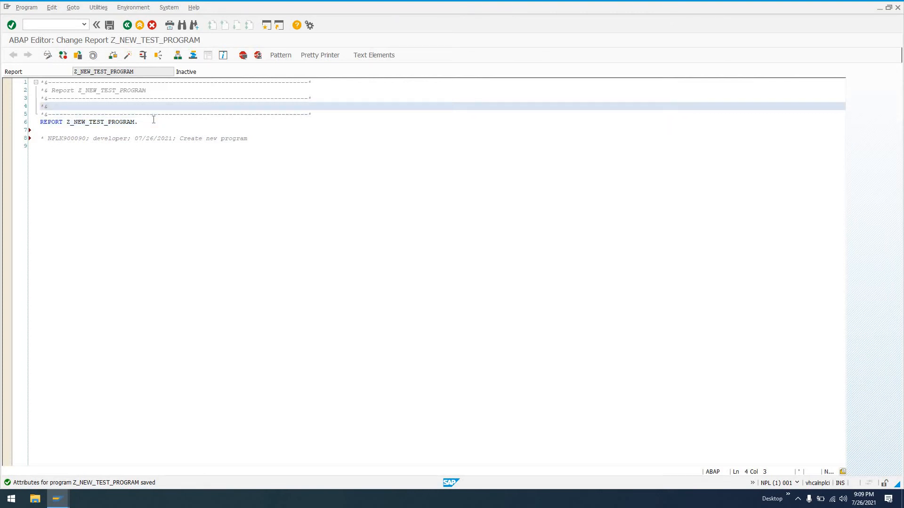
type("NPLK900090;")
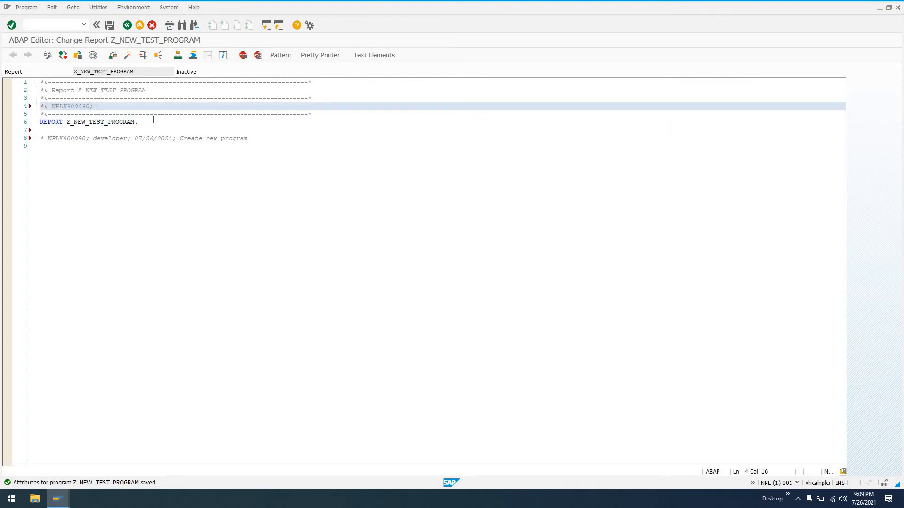
type("developer - some changes")
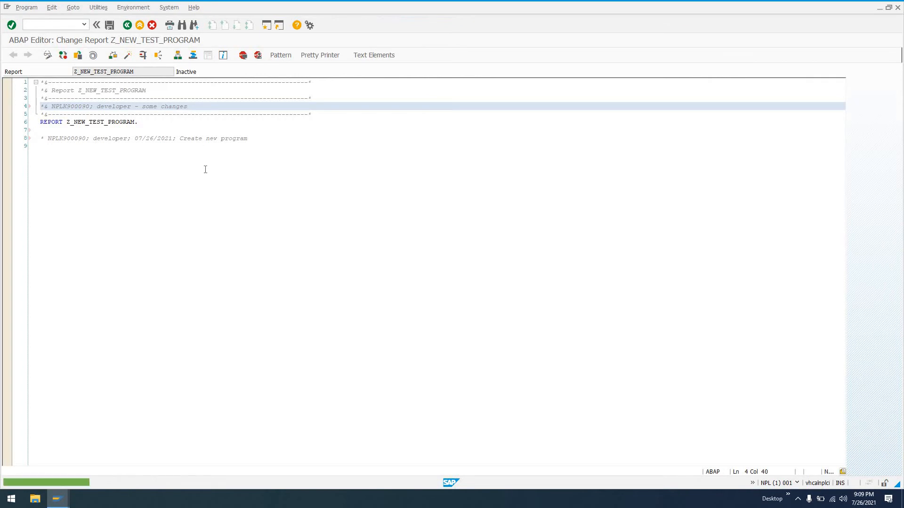
Save, syntax-check and activate Z_NEW_TEST_PROGRAM, then select NPLK900090 in the comment.
left_click(110, 25)
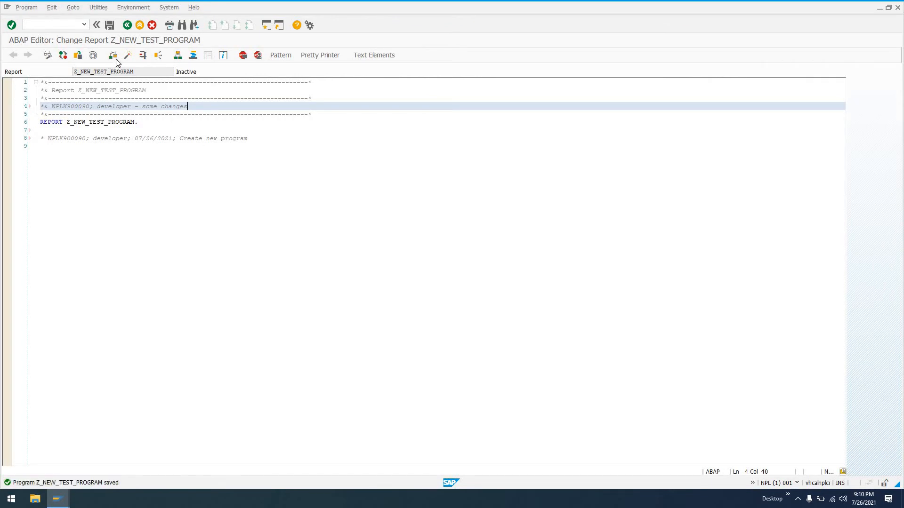
left_click(127, 55)
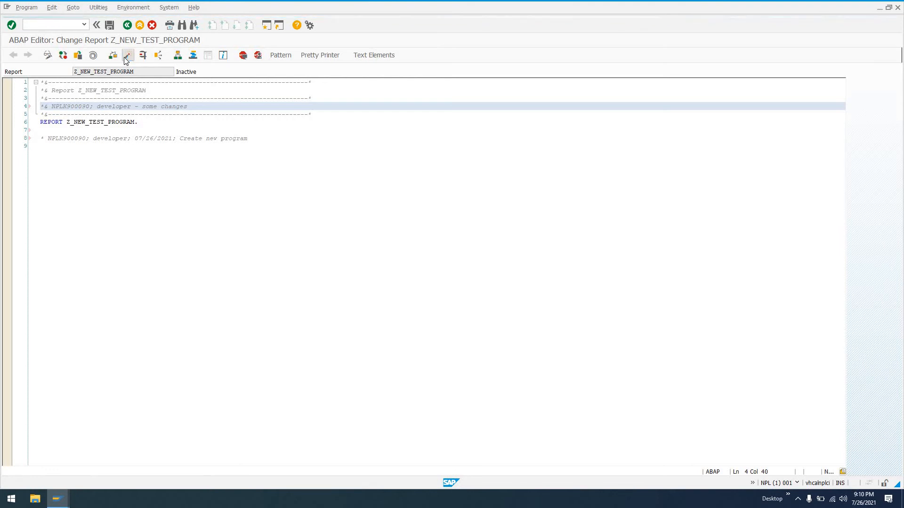
left_click(127, 54)
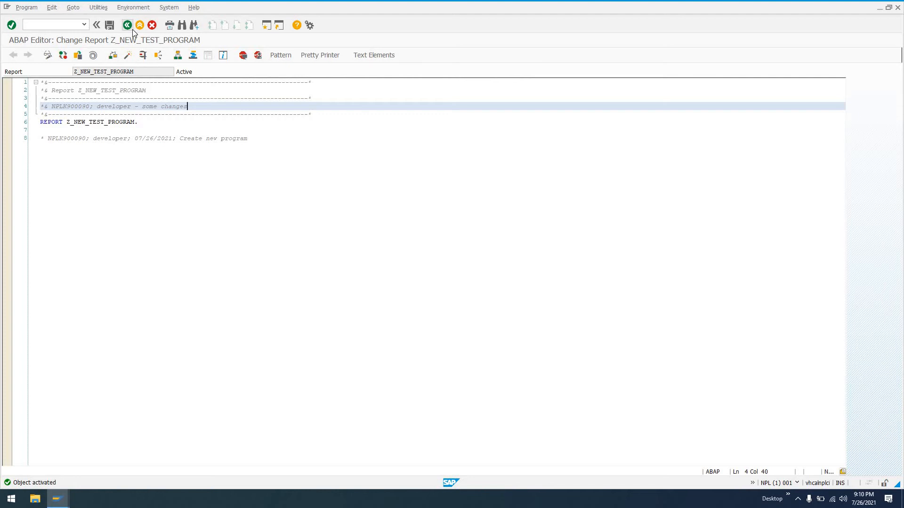
mouse_move(127, 25)
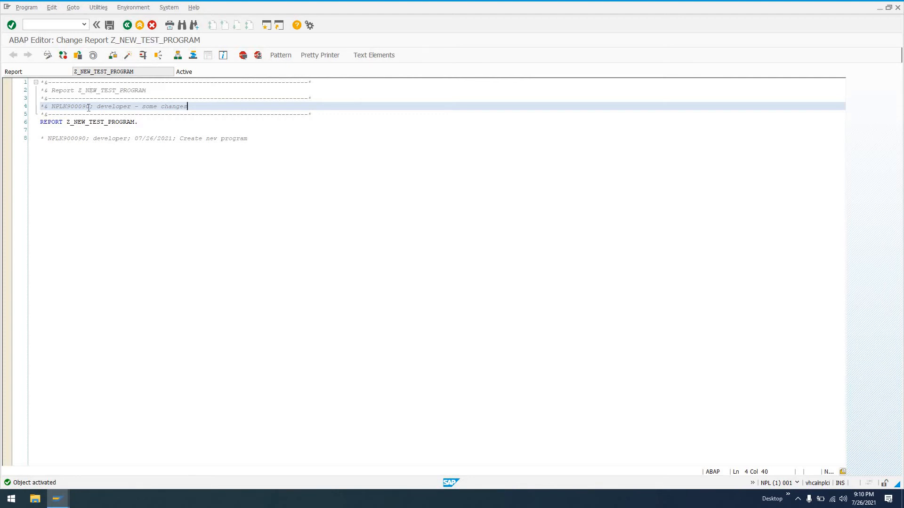
double_click(69, 107)
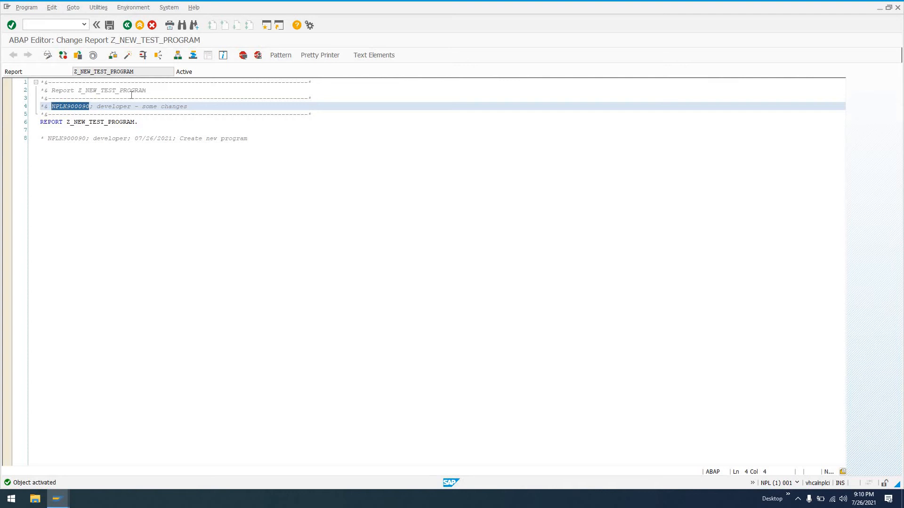
mouse_move(128, 25)
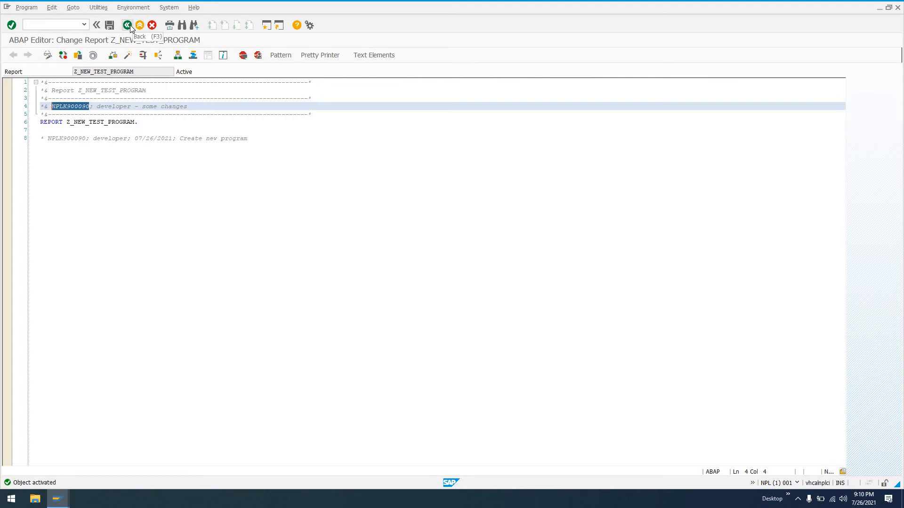
Exit the editor, go to SE93 and create transaction code ZTESTPROG.
left_click(126, 25)
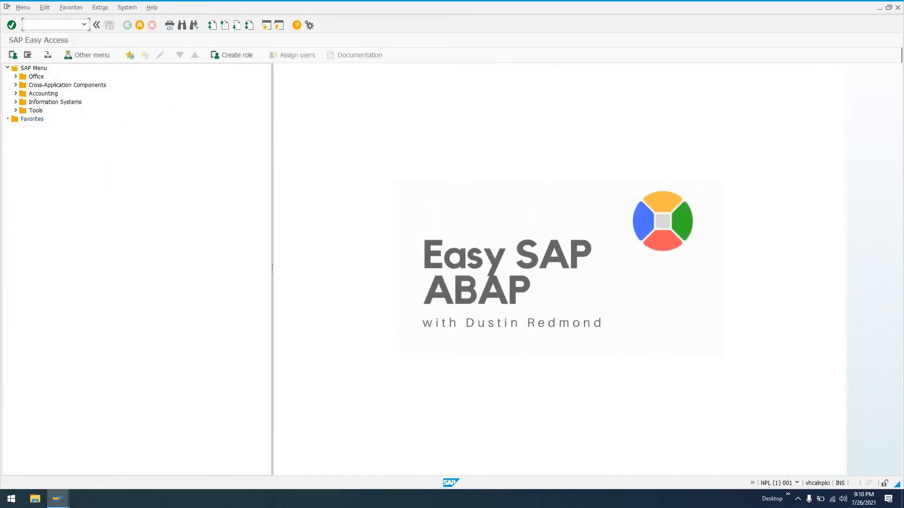
left_click(127, 25)
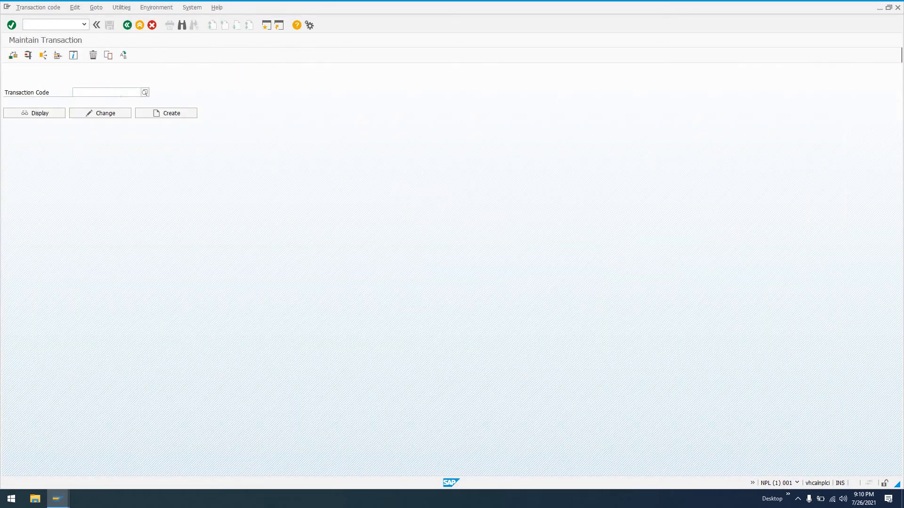
type("ztestprogz")
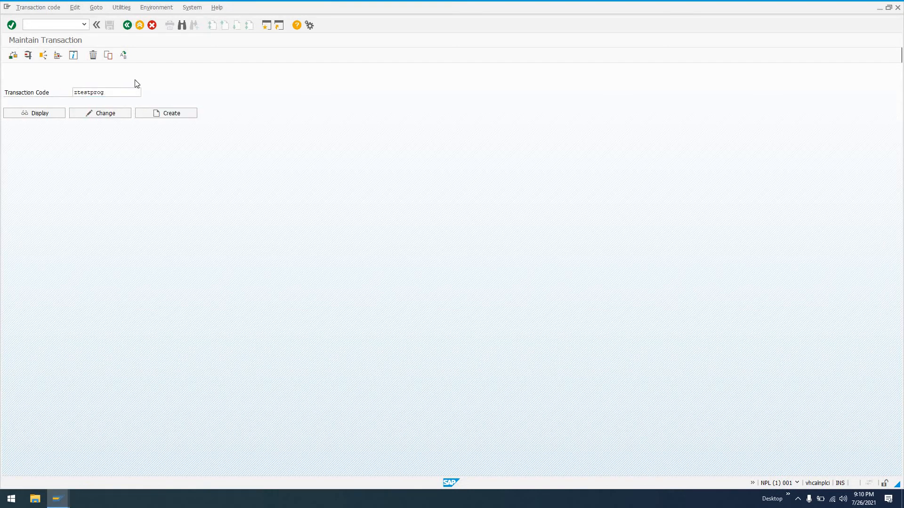
left_click(165, 113)
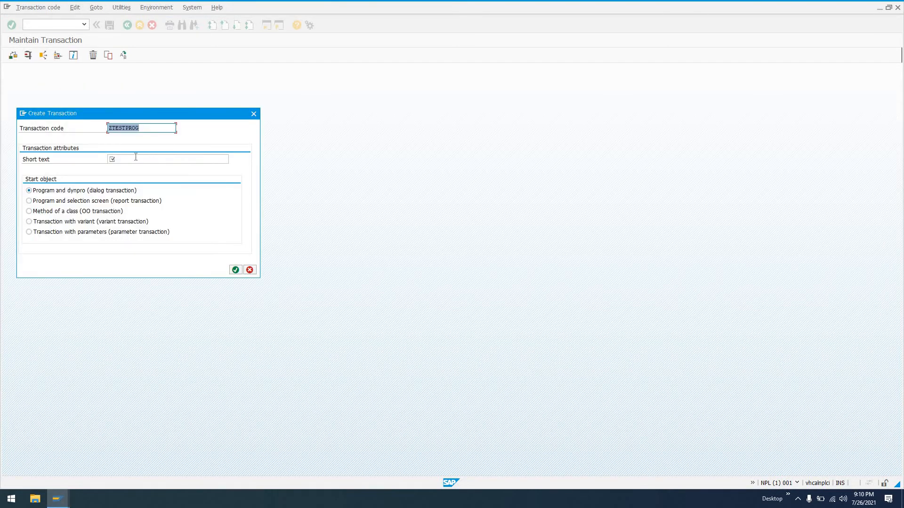
Make ZTESTPROG report transaction 'Test Transaction' for Z_NEW_TEST_PROGRAM, with SAP GUI for Windows.
type("Test Transaction")
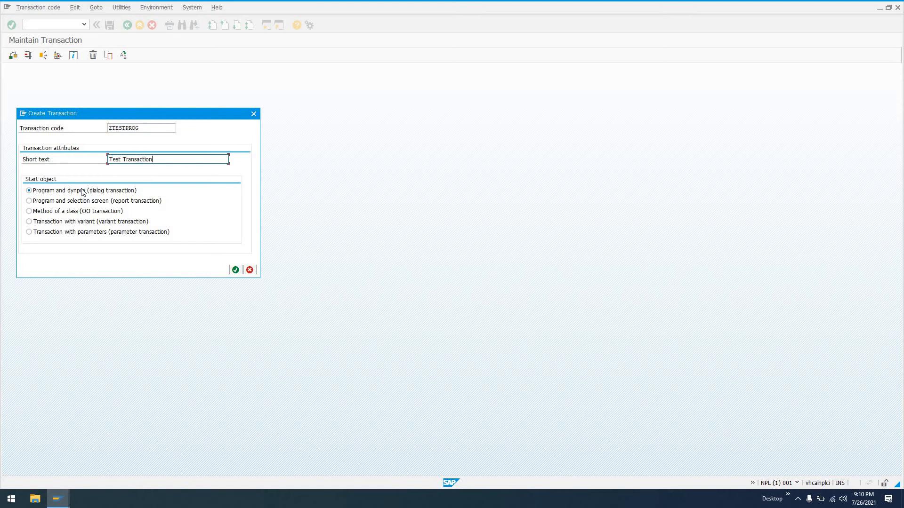
left_click(28, 201)
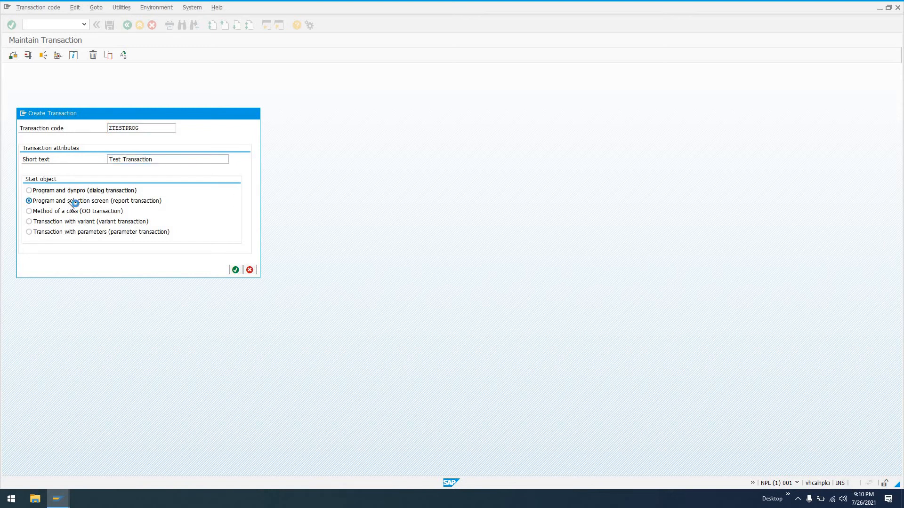
left_click(235, 269)
type("z_test")
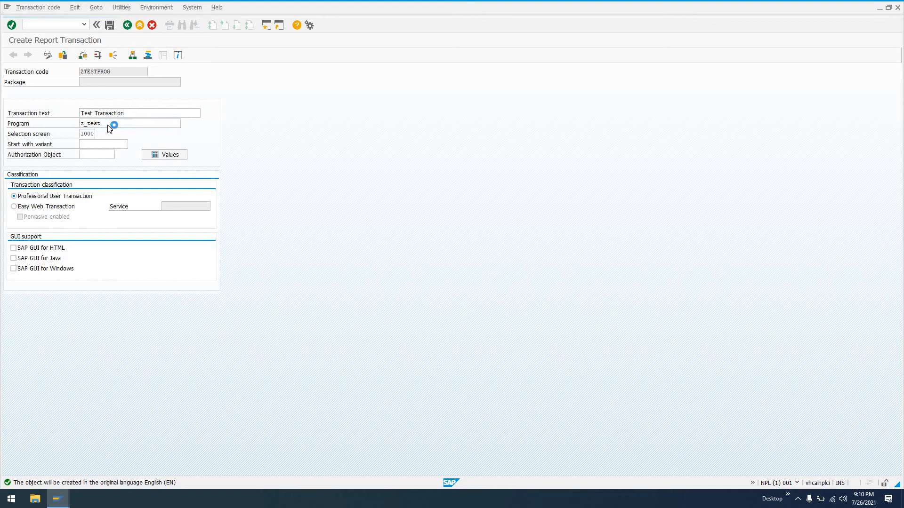
left_click(114, 124)
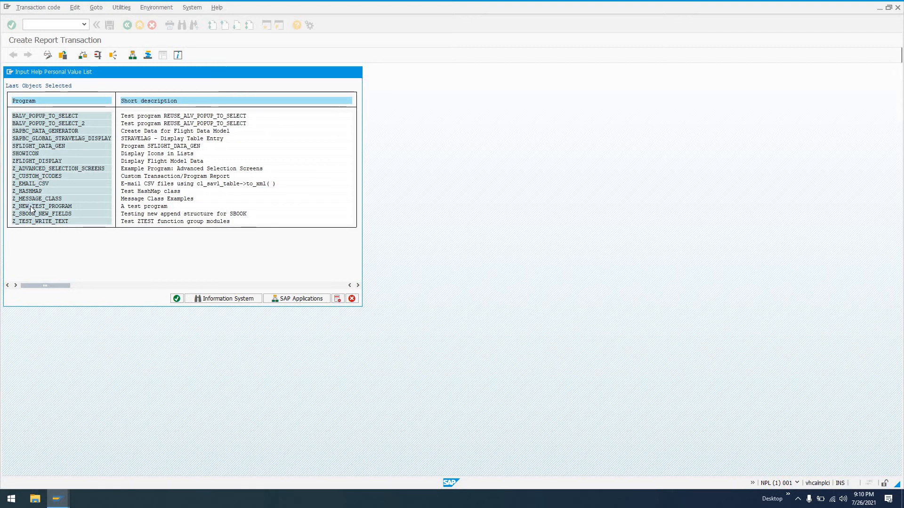
double_click(42, 206)
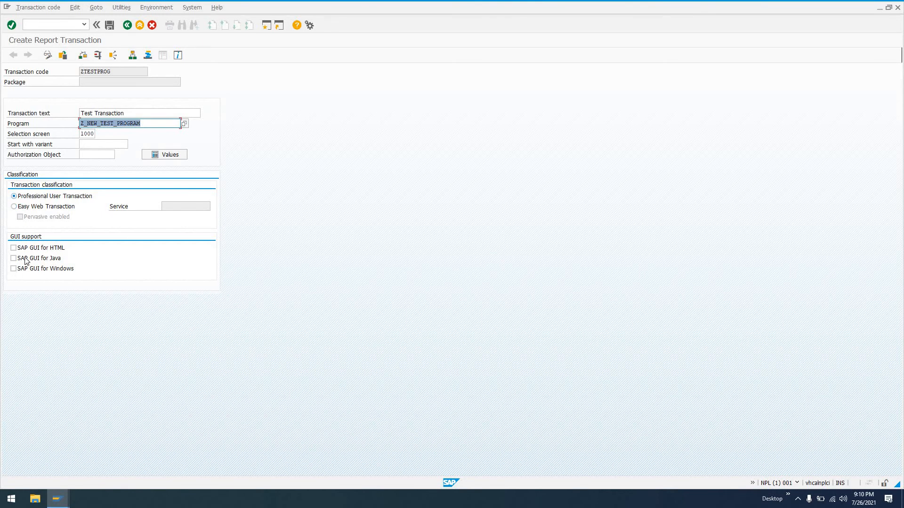
left_click(13, 269)
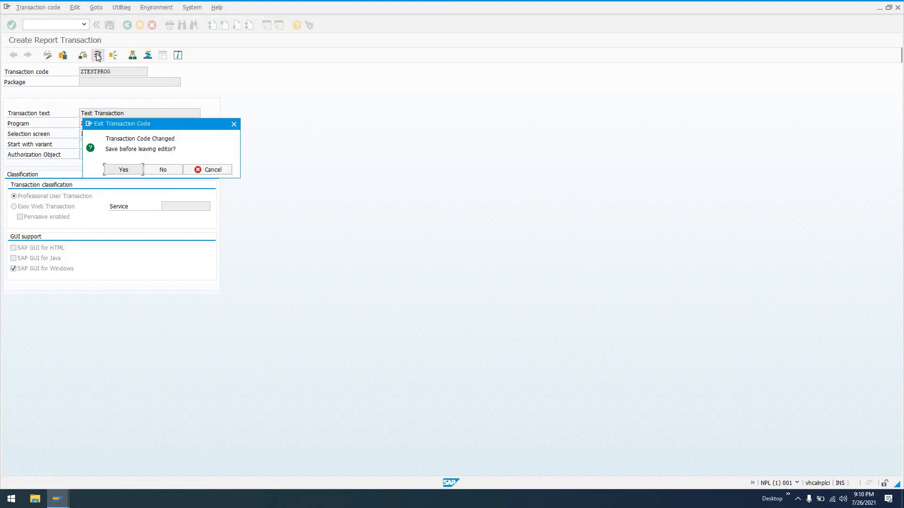
Save ZTESTPROG under package ZEASYSAPABAP and assign it to request NPLK900090.
left_click(122, 169)
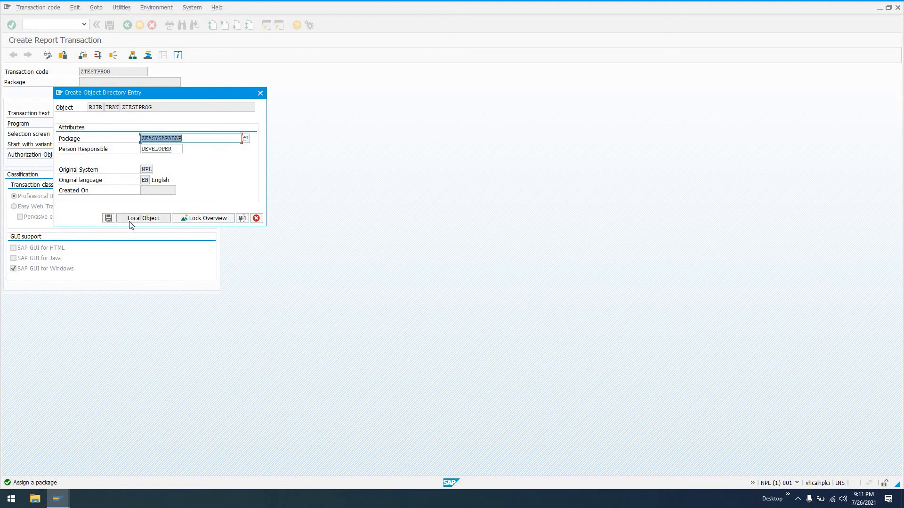
mouse_move(109, 221)
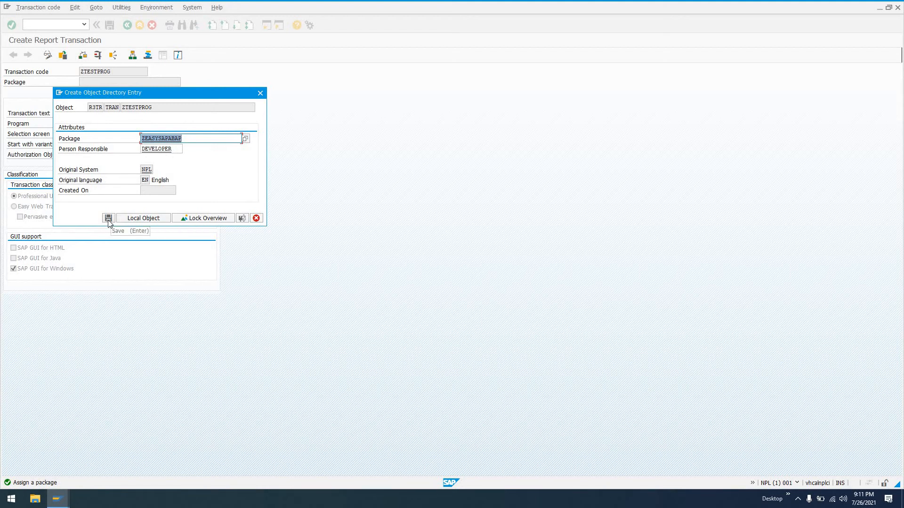
left_click(108, 218)
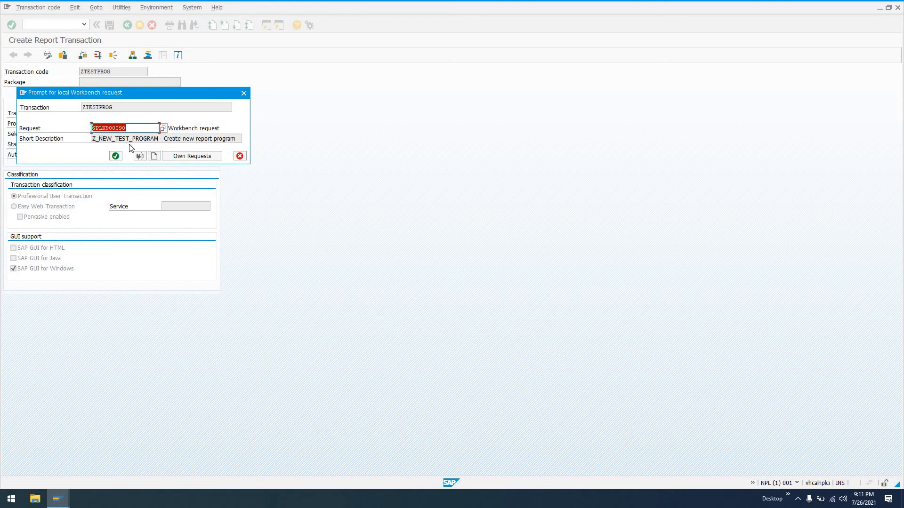
mouse_move(140, 156)
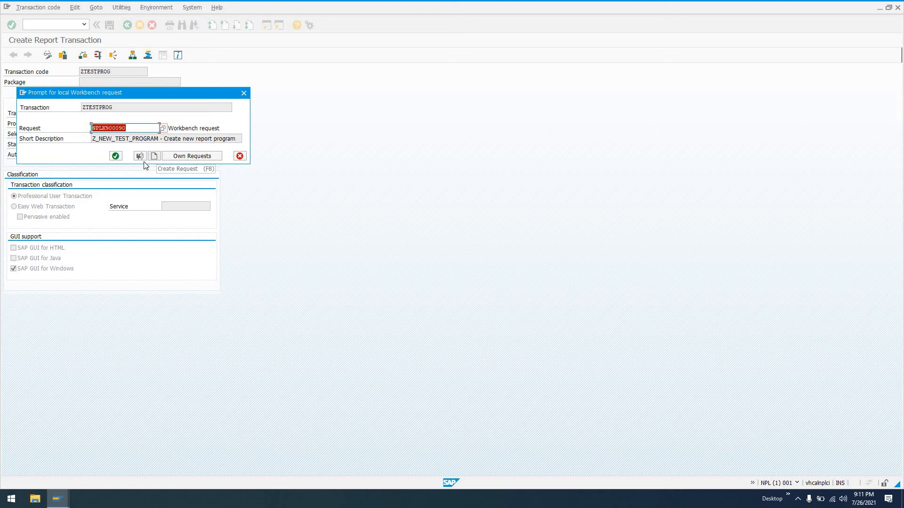
left_click(116, 156)
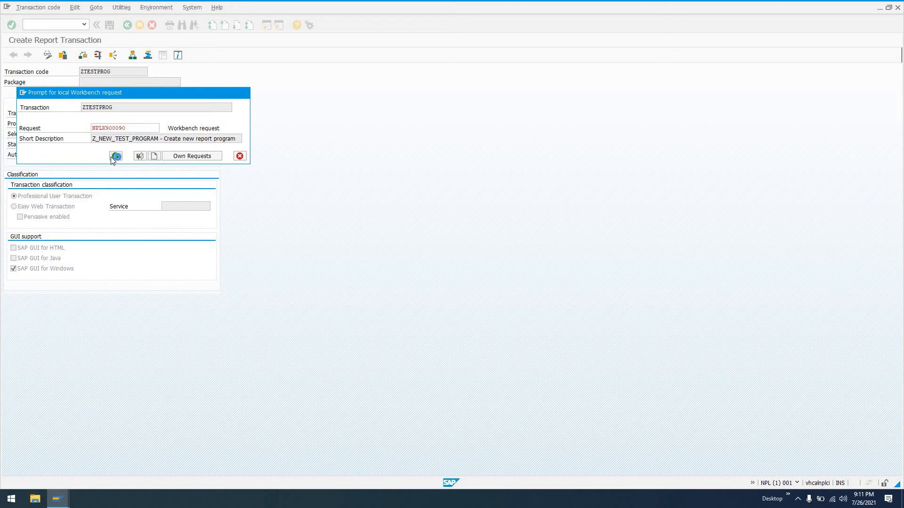
left_click(116, 156)
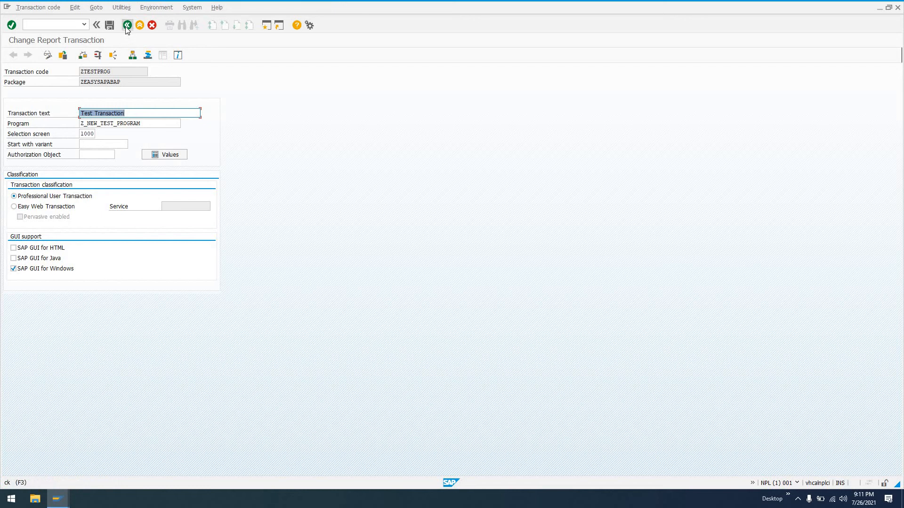
Go back, run SE10 and display DEVELOPER's modifiable workbench requests.
left_click(127, 25)
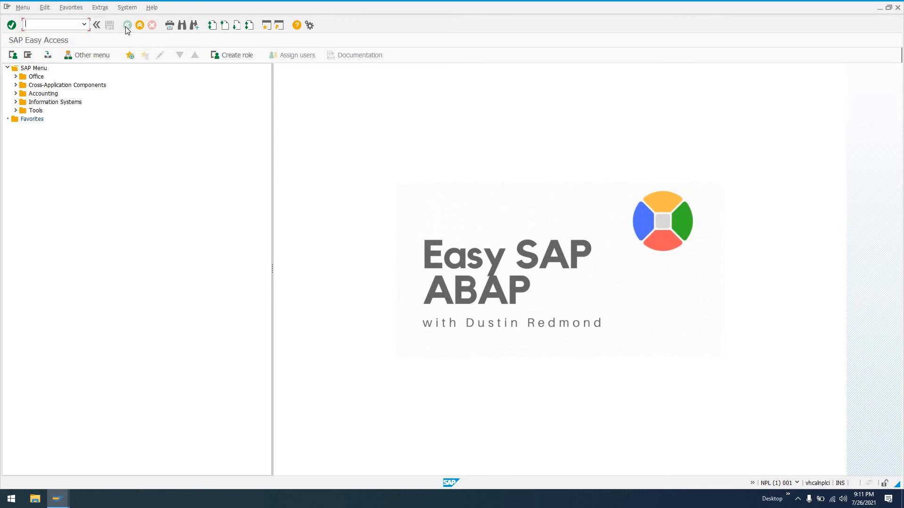
type("se1")
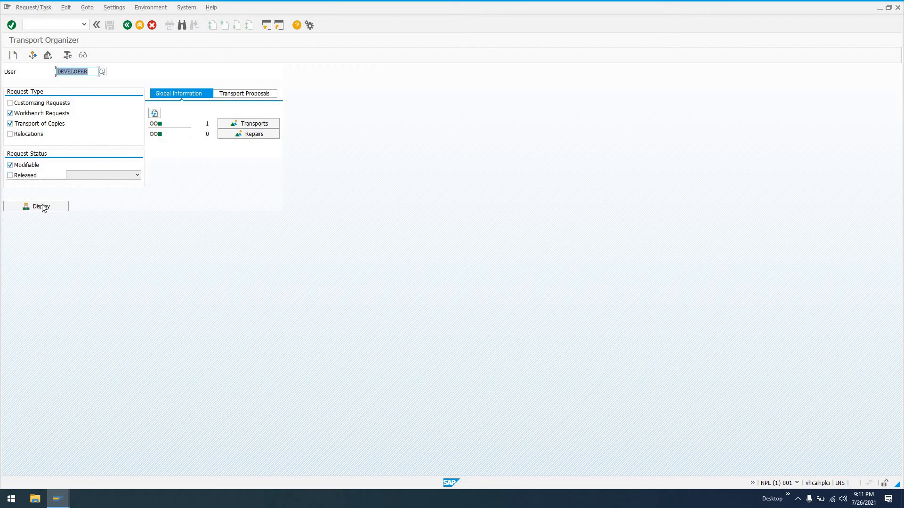
left_click(36, 206)
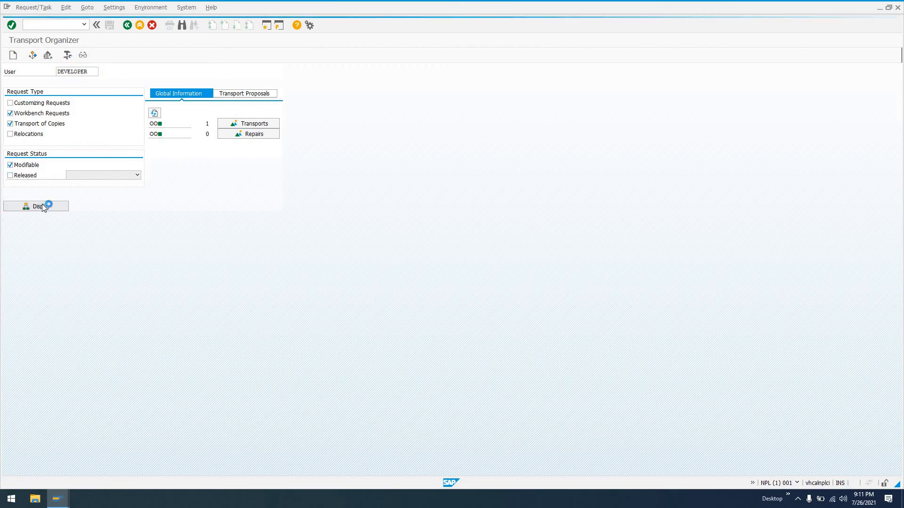
left_click(35, 206)
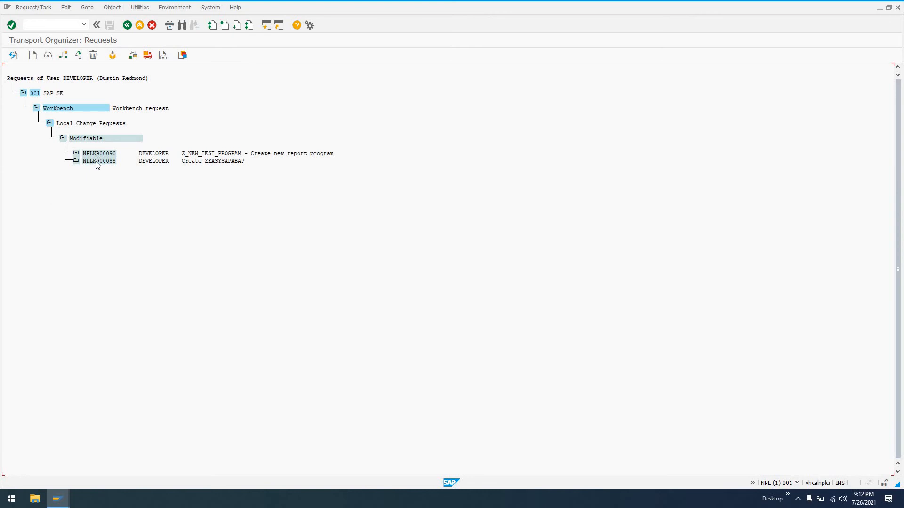
Expand request NPLK900090, task NPLK900091 and its Program node, then collapse the task.
left_click(99, 161)
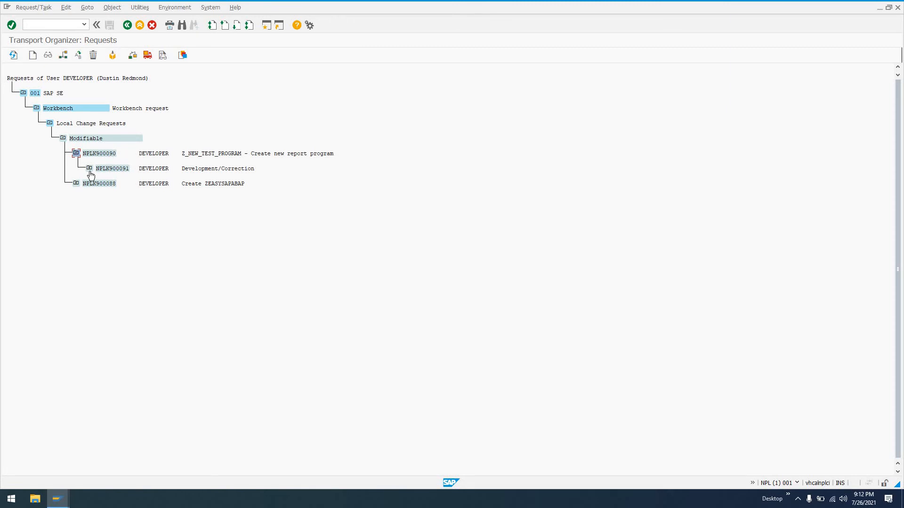
left_click(89, 169)
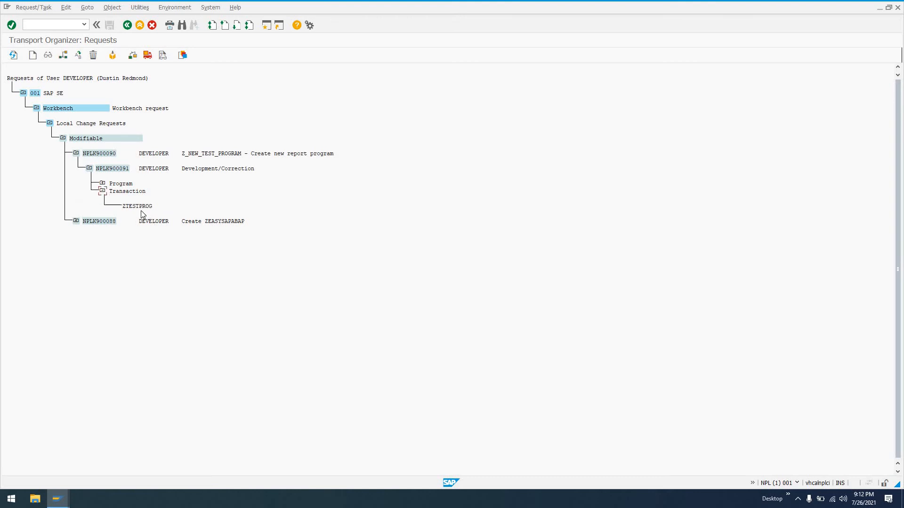
left_click(102, 183)
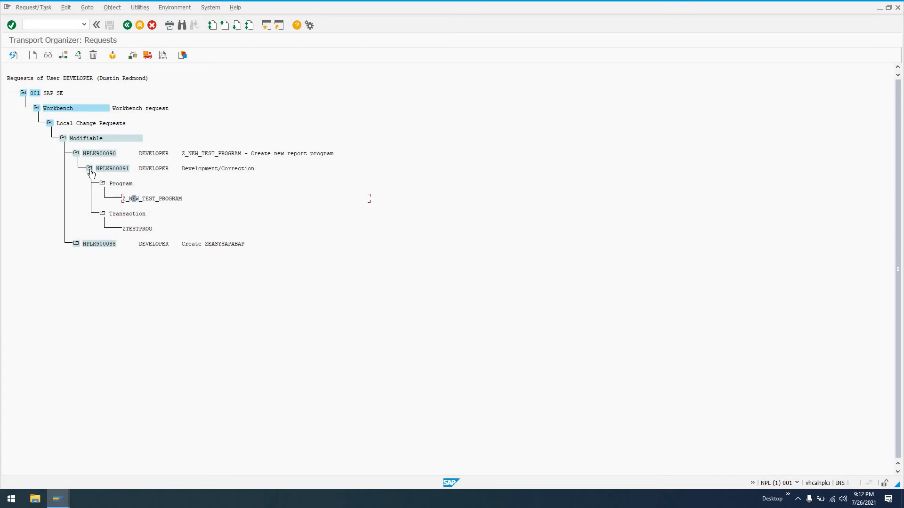
left_click(88, 169)
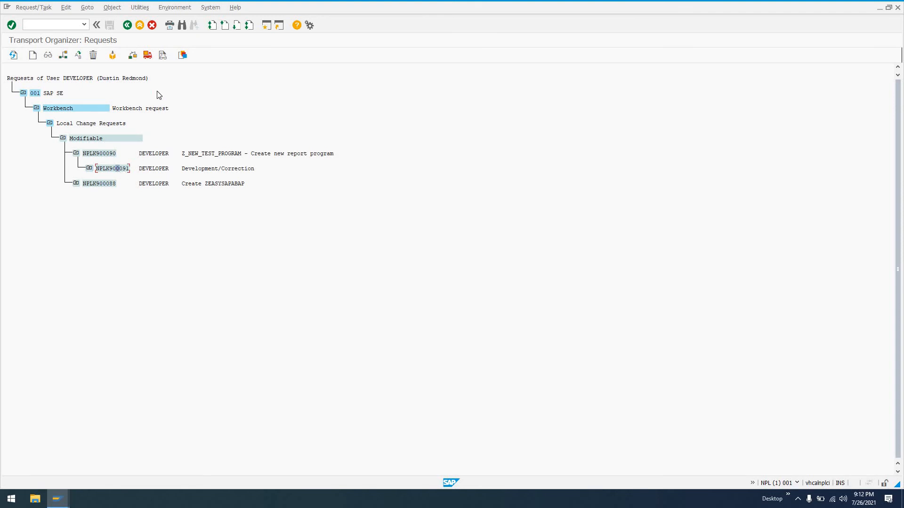
mouse_move(146, 54)
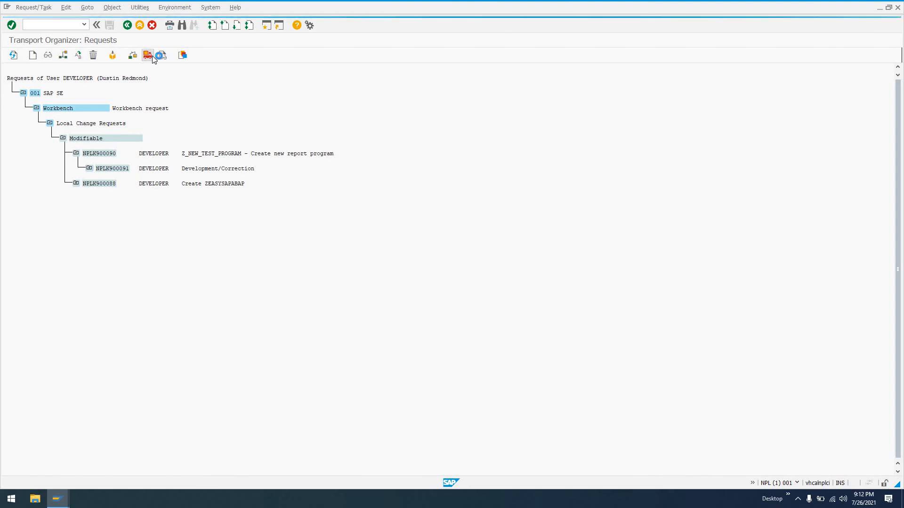
Release task NPLK900091, then request NPLK900090, and go back to SAP Easy Access.
left_click(147, 55)
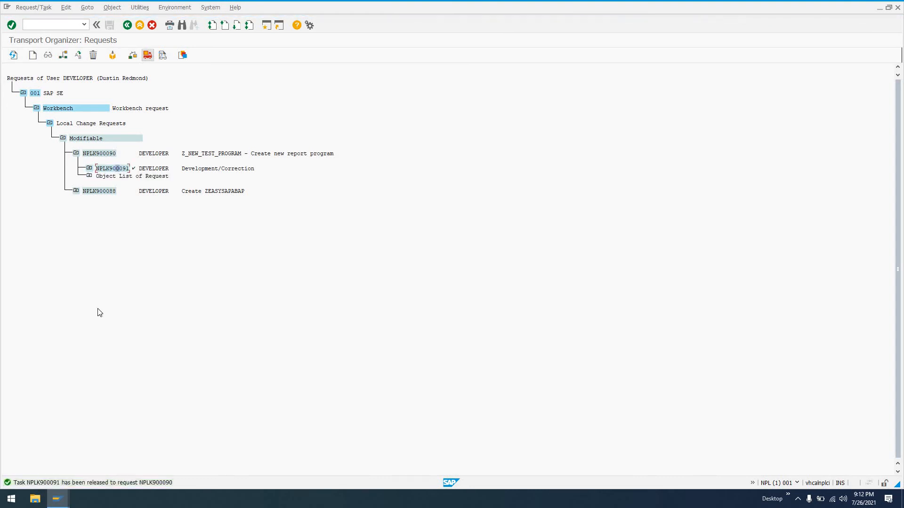
mouse_move(49, 486)
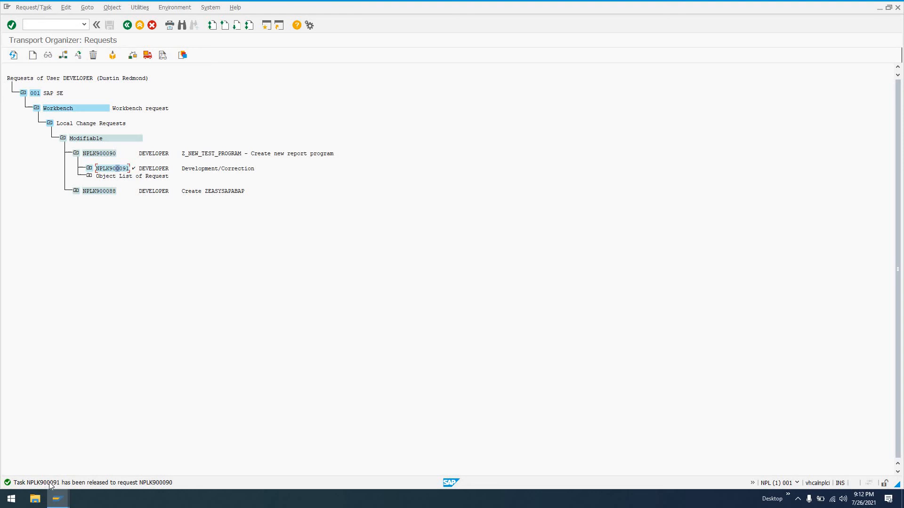
mouse_move(134, 491)
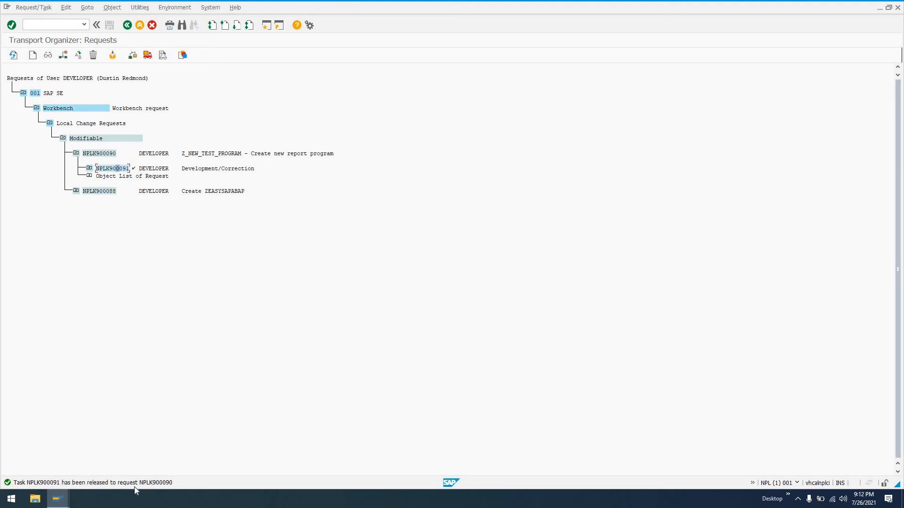
mouse_move(173, 489)
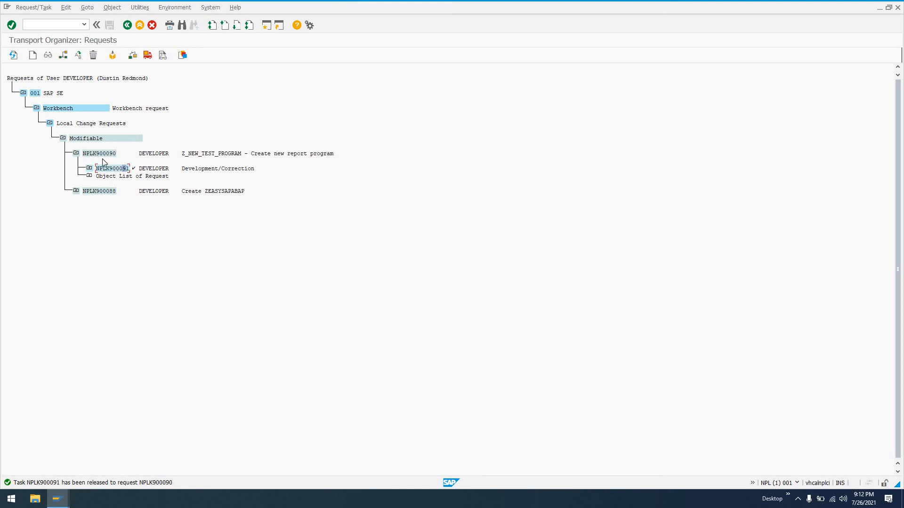
mouse_move(119, 172)
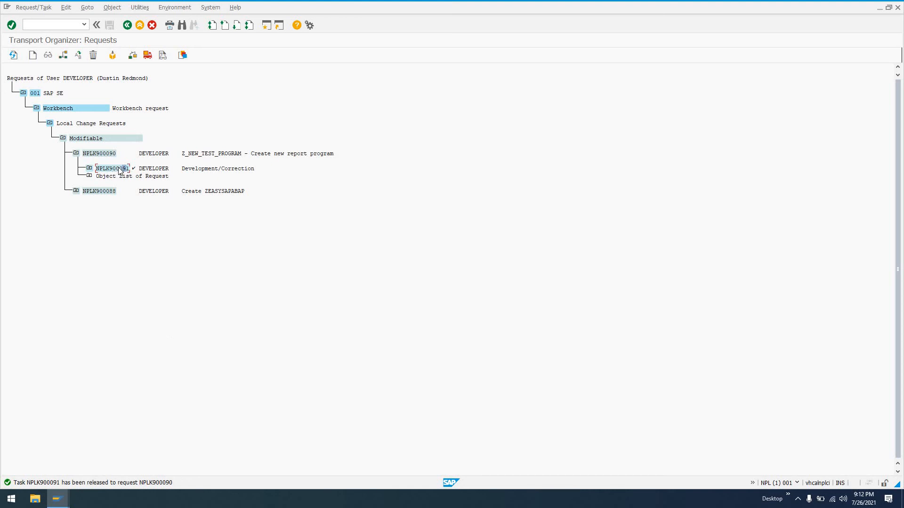
mouse_move(101, 158)
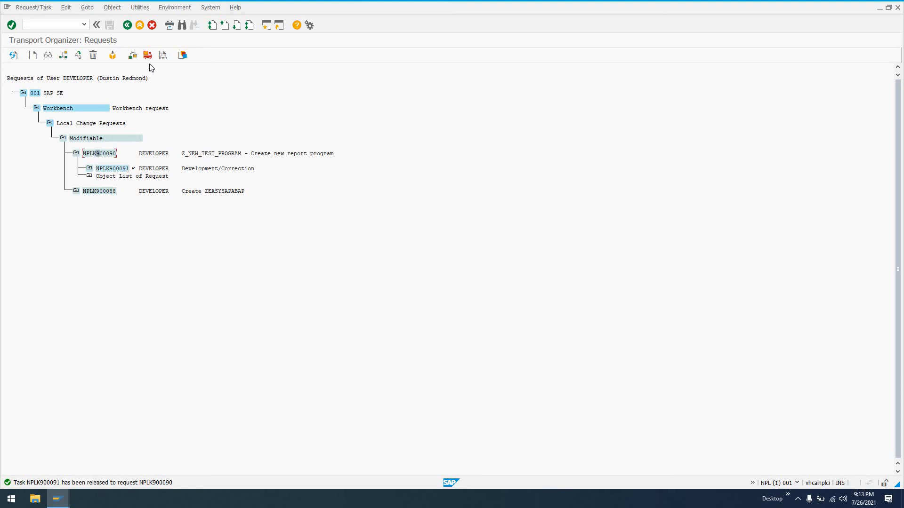
left_click(147, 54)
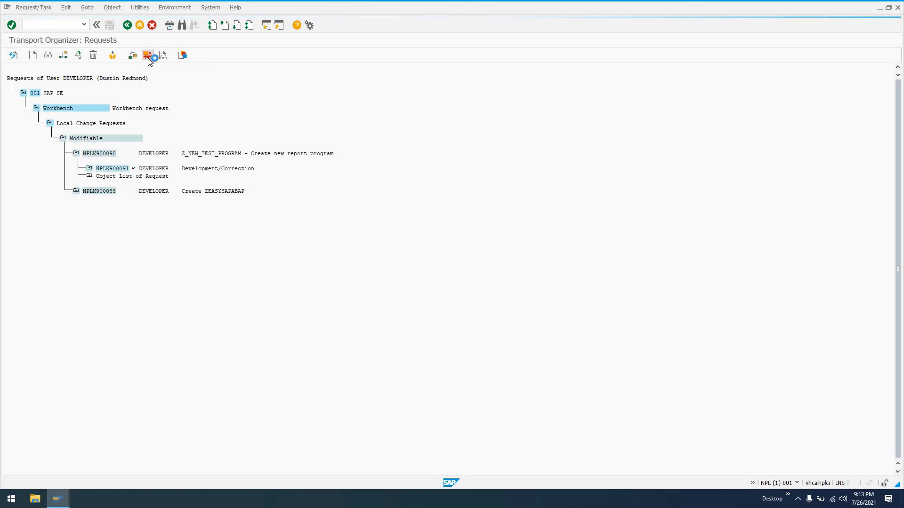
left_click(147, 54)
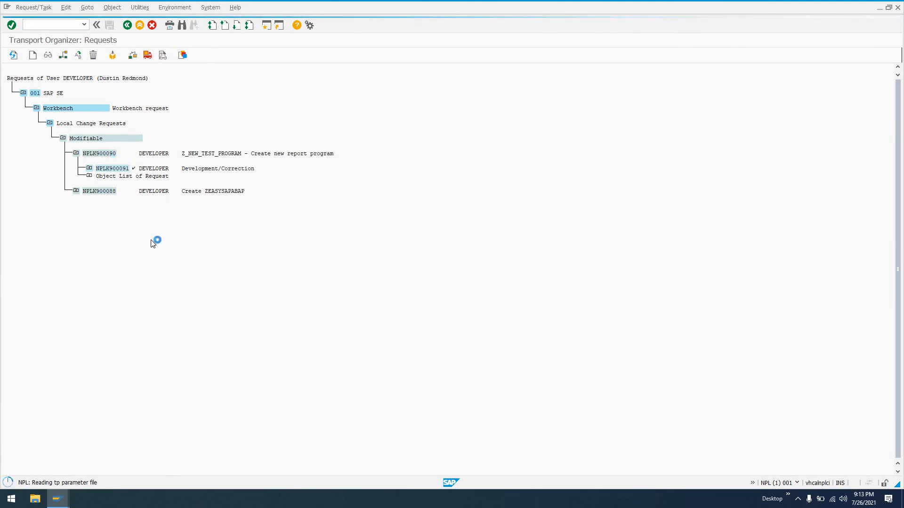
mouse_move(111, 157)
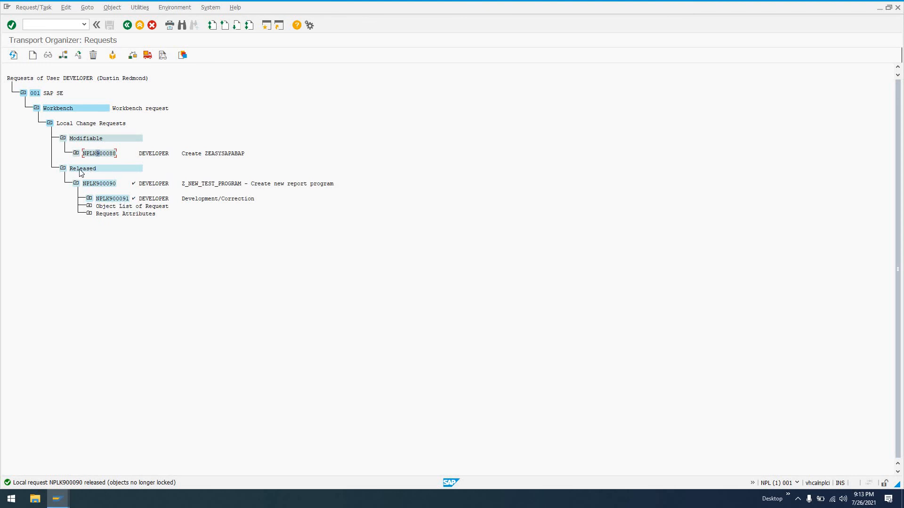
mouse_move(88, 207)
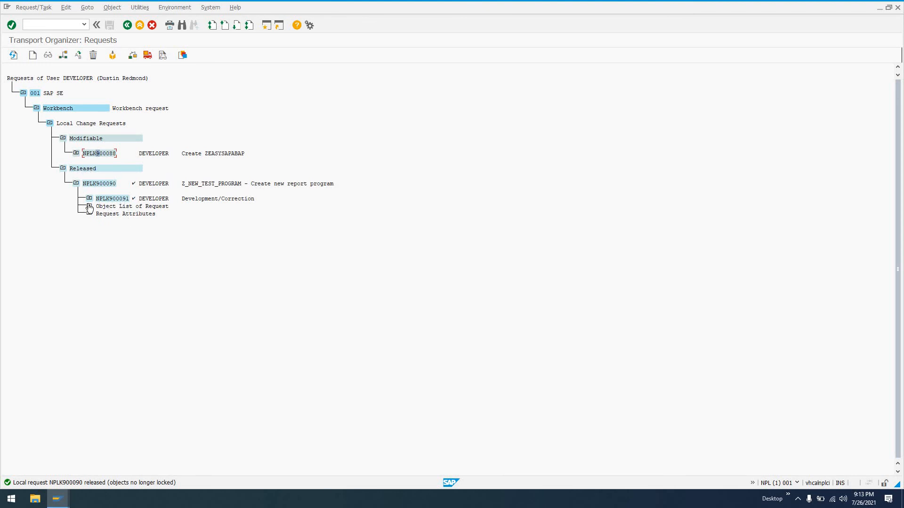
left_click(88, 206)
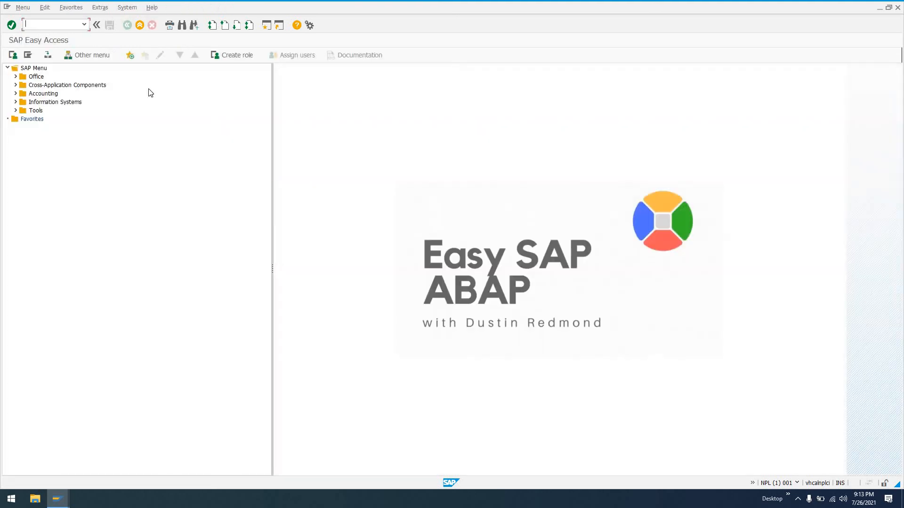
type("stms")
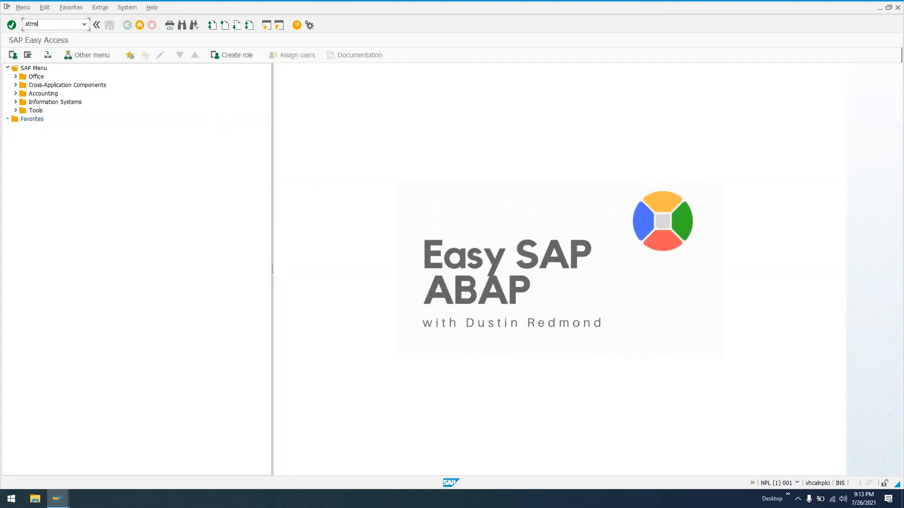
key("Enter")
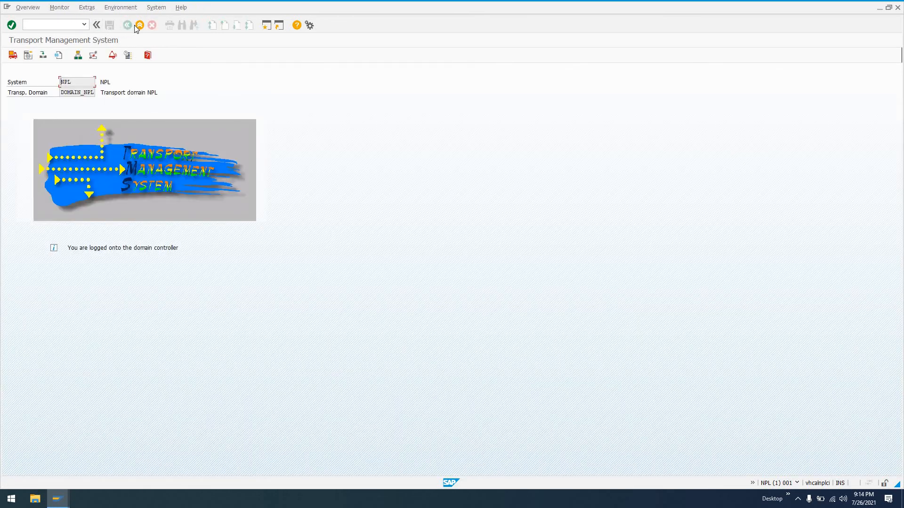
left_click(127, 25)
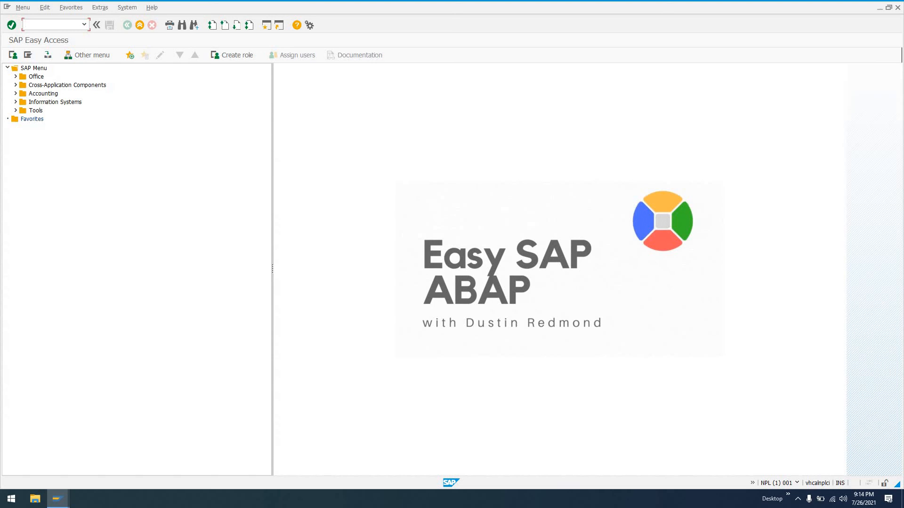
type("stms_impo")
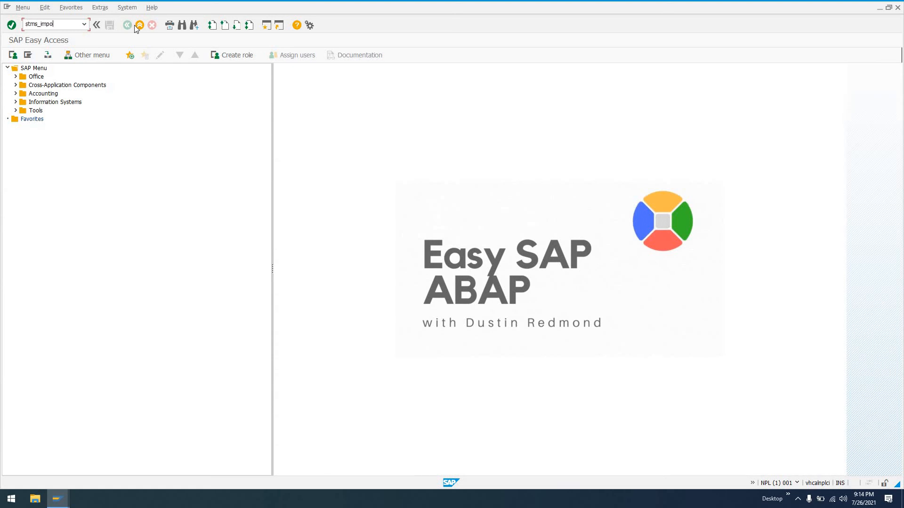
key("Enter")
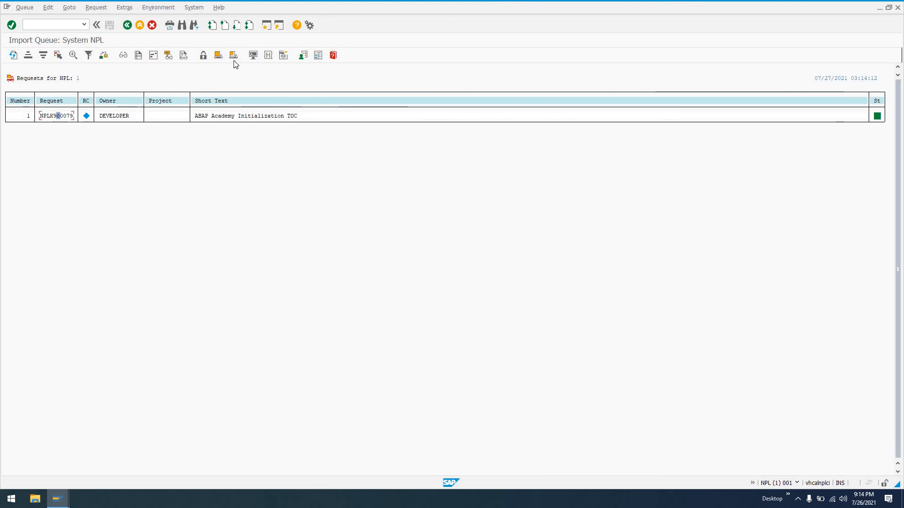
mouse_move(233, 56)
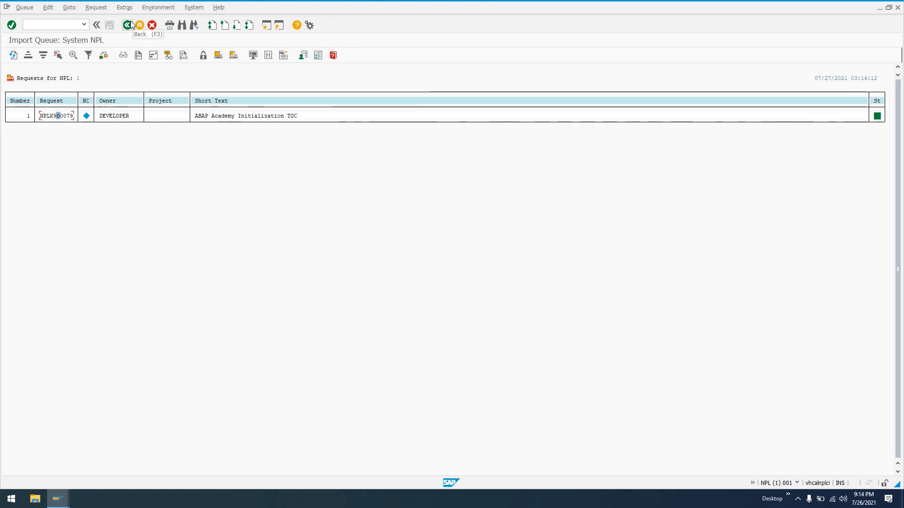
left_click(127, 25)
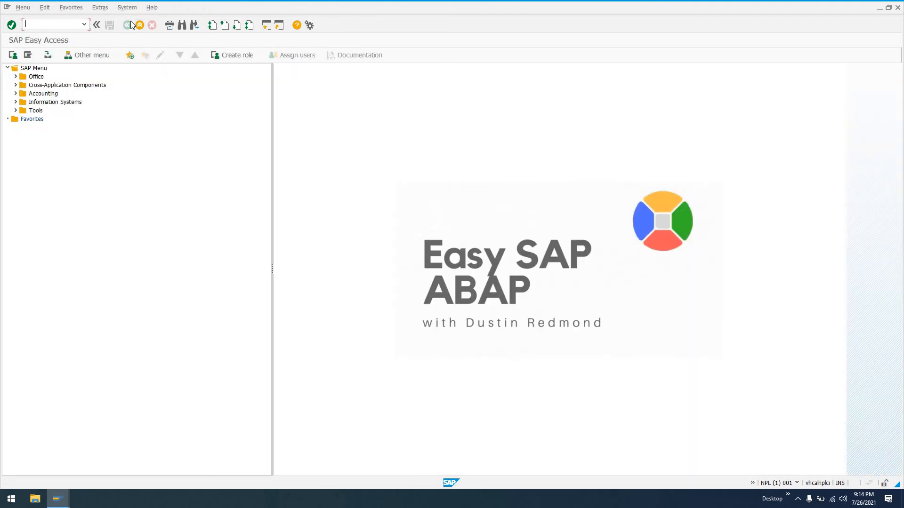